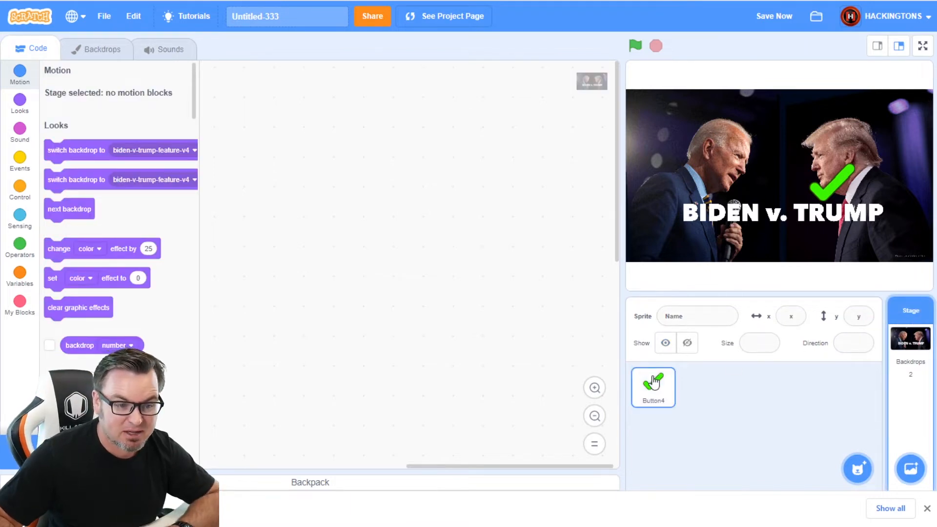
# - Give the check mark sprite two glide blocks, to x 105 y -13 and to x -88 y -12
pyautogui.click(653, 387)
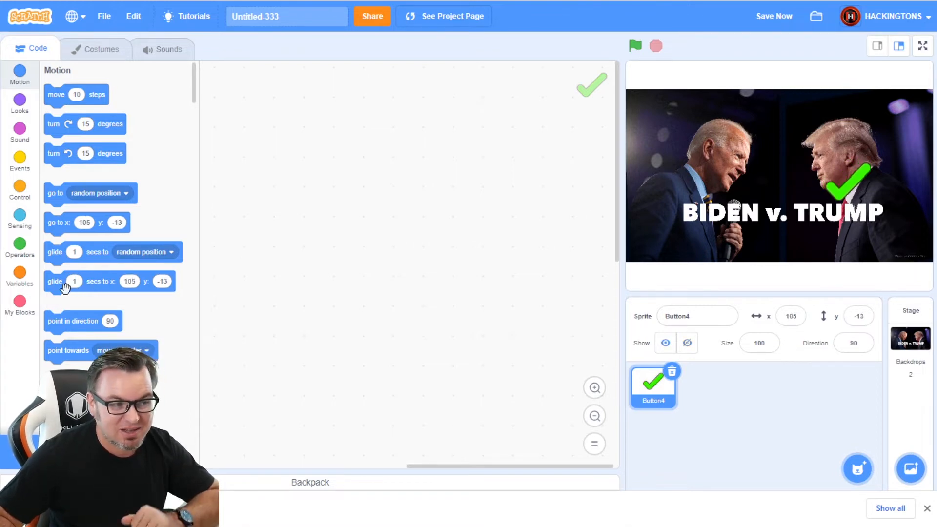
pyautogui.moveTo(55, 281); pyautogui.dragTo(311, 195)
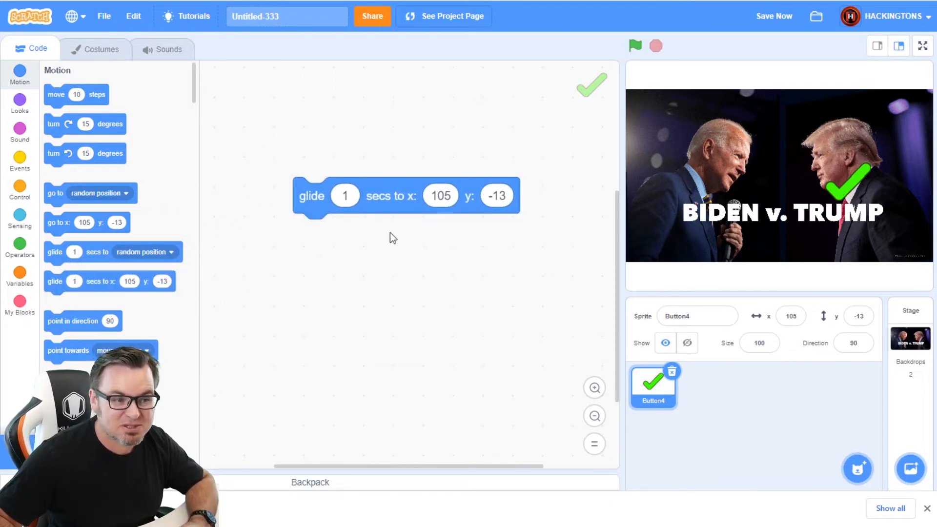
pyautogui.moveTo(539, 156)
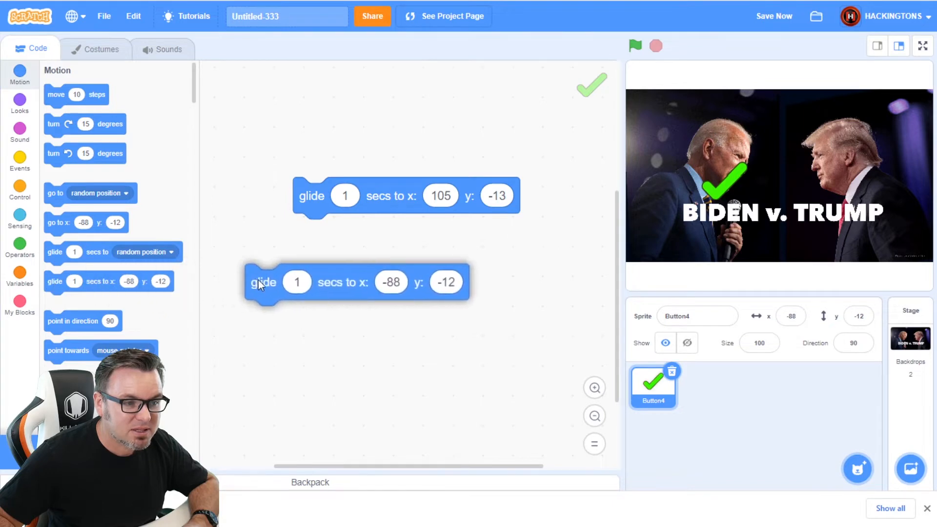
pyautogui.moveTo(263, 282); pyautogui.dragTo(308, 304)
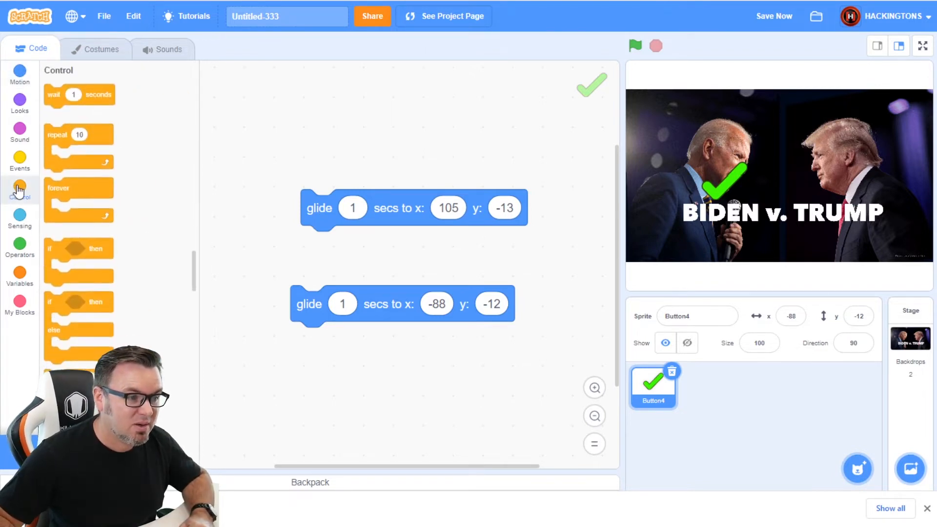
# - Wrap the glides in an if-else: 105,-13 in the if branch, -88,-12 in else
pyautogui.scroll(-3)
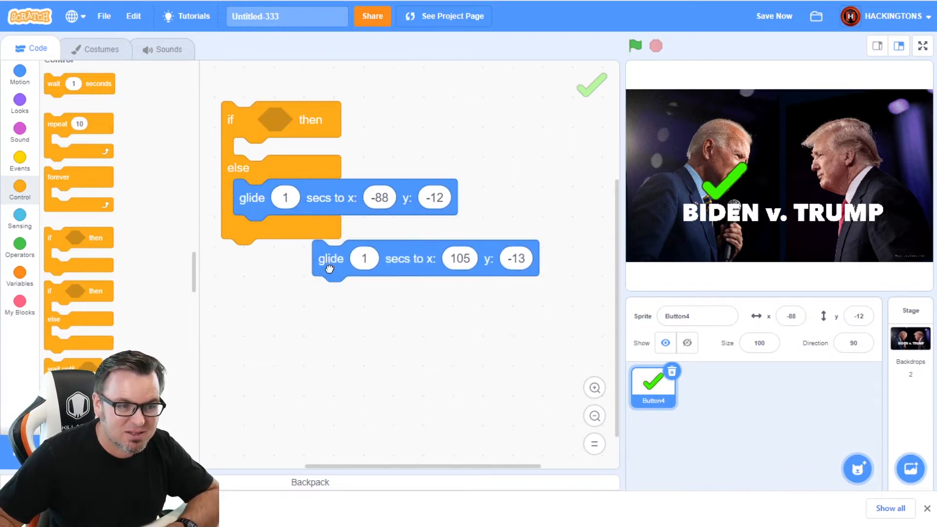
pyautogui.click(634, 46)
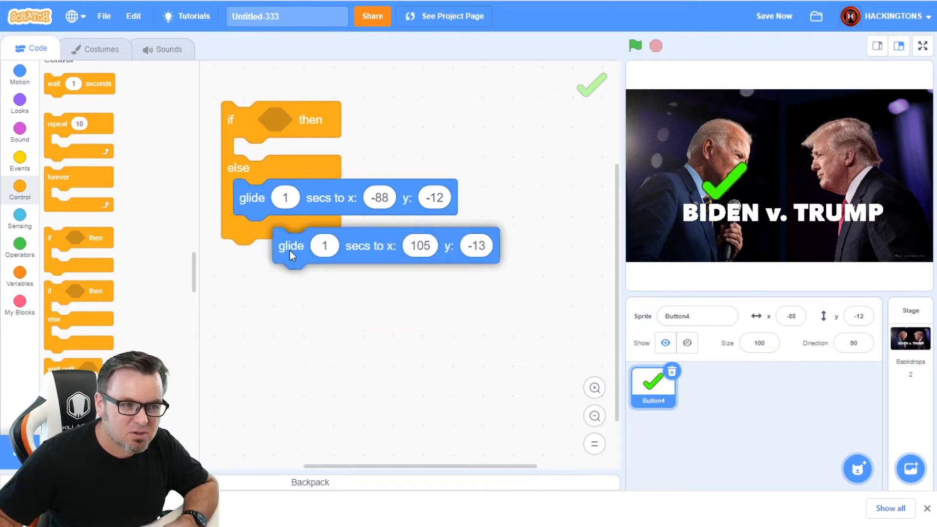
pyautogui.moveTo(290, 246); pyautogui.dragTo(281, 155)
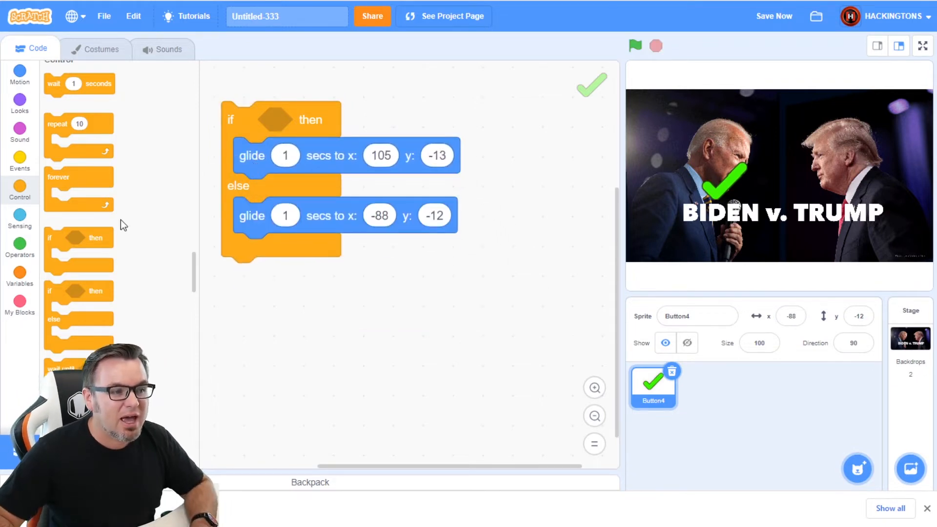
pyautogui.click(20, 218)
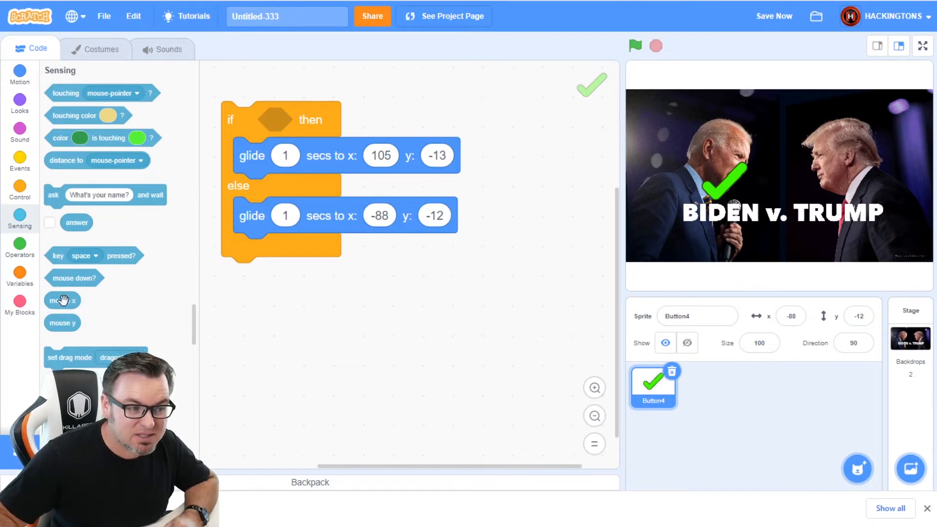
# - Show my variable on stage and build set my variable to mouse x
pyautogui.moveTo(62, 299); pyautogui.dragTo(358, 304)
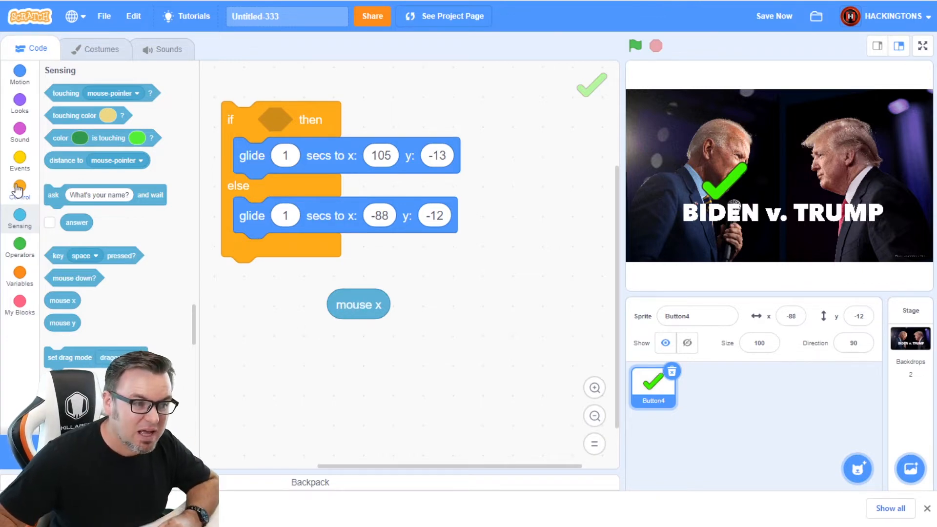
pyautogui.moveTo(19, 275)
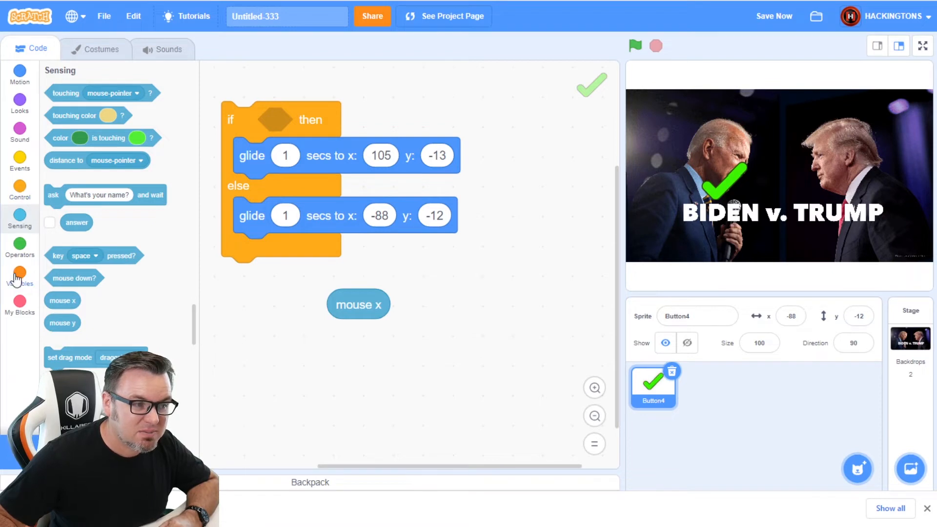
pyautogui.click(19, 272)
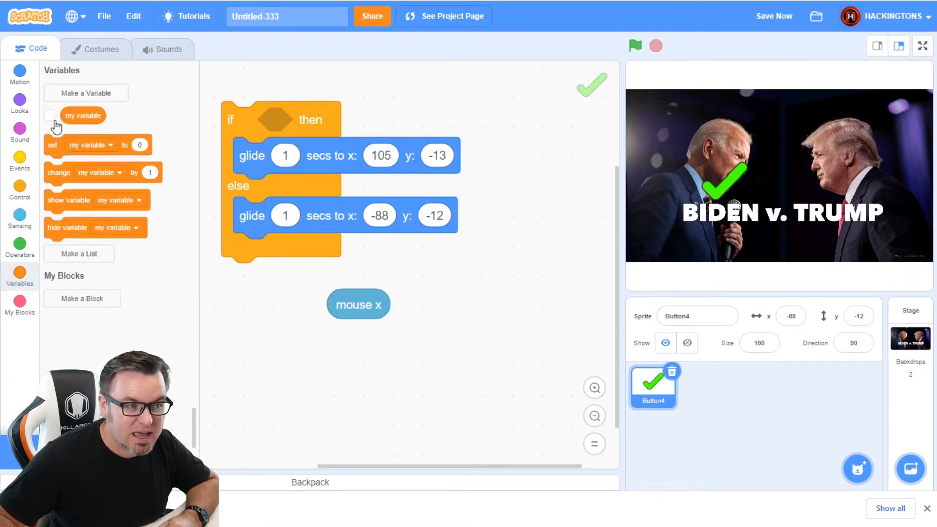
pyautogui.click(49, 115)
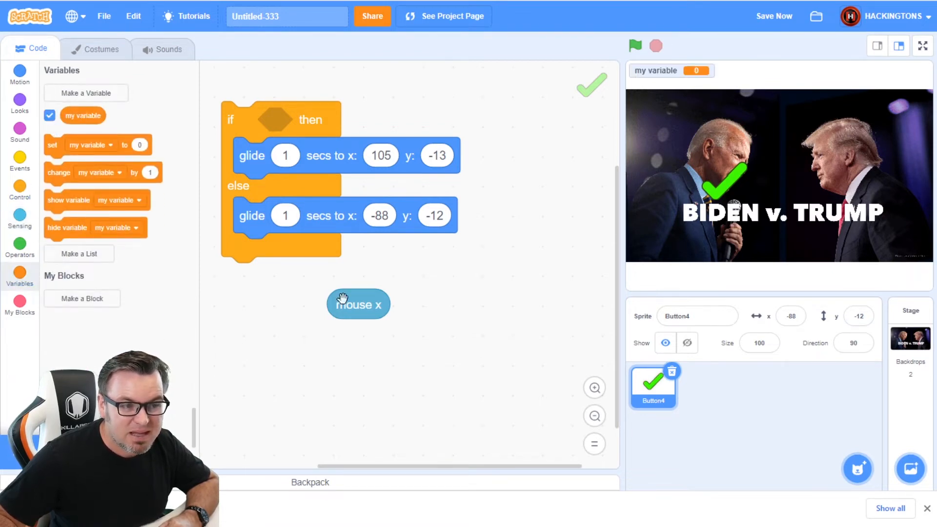
pyautogui.moveTo(358, 304); pyautogui.dragTo(387, 309)
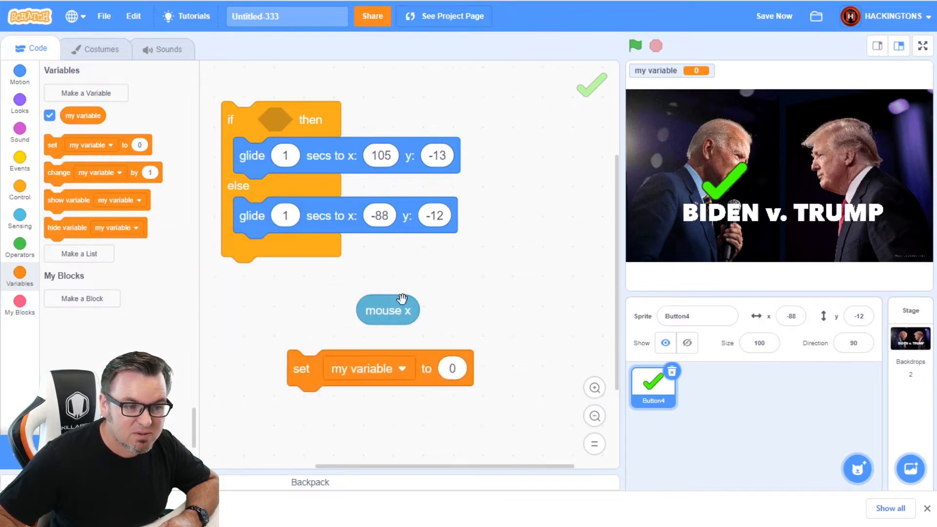
pyautogui.moveTo(387, 309); pyautogui.dragTo(469, 368)
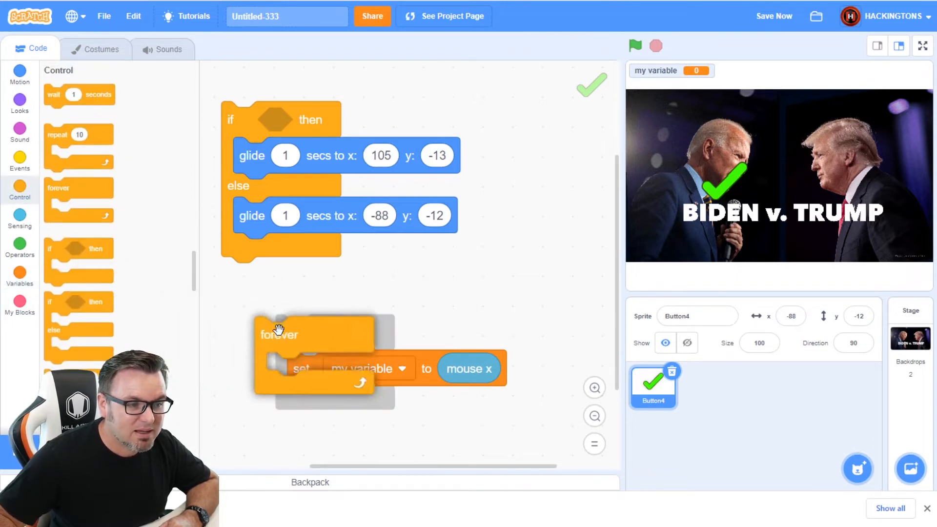
# - Run it under a green-flag forever loop to watch mouse x change, then save
pyautogui.click(19, 162)
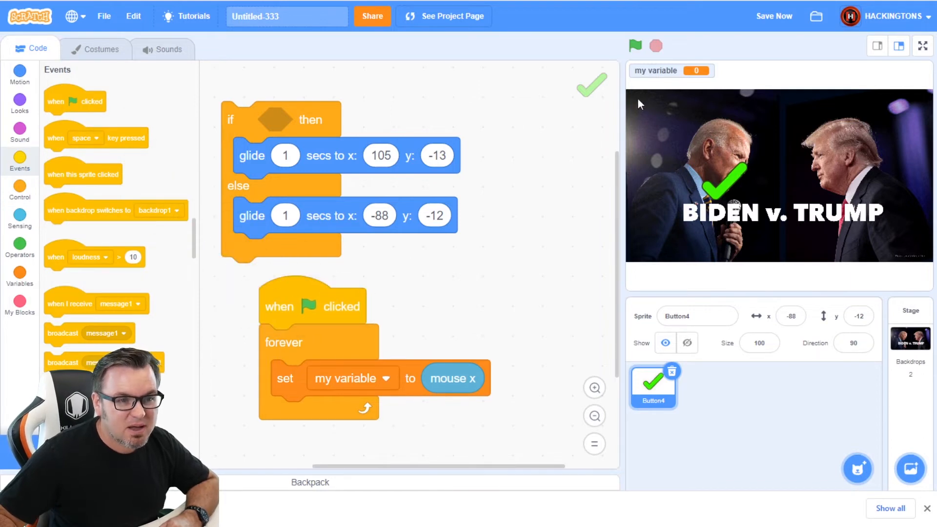
pyautogui.click(634, 45)
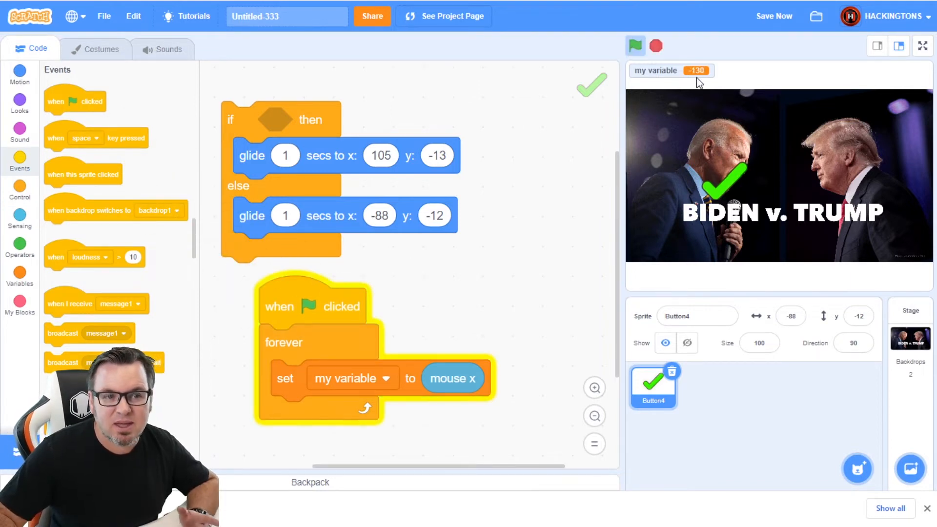
pyautogui.moveTo(801, 116)
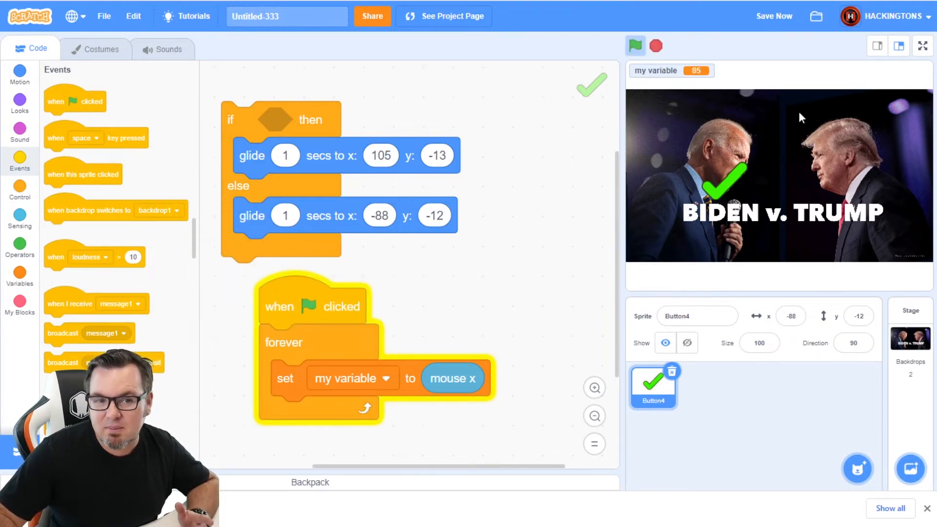
pyautogui.moveTo(926, 135)
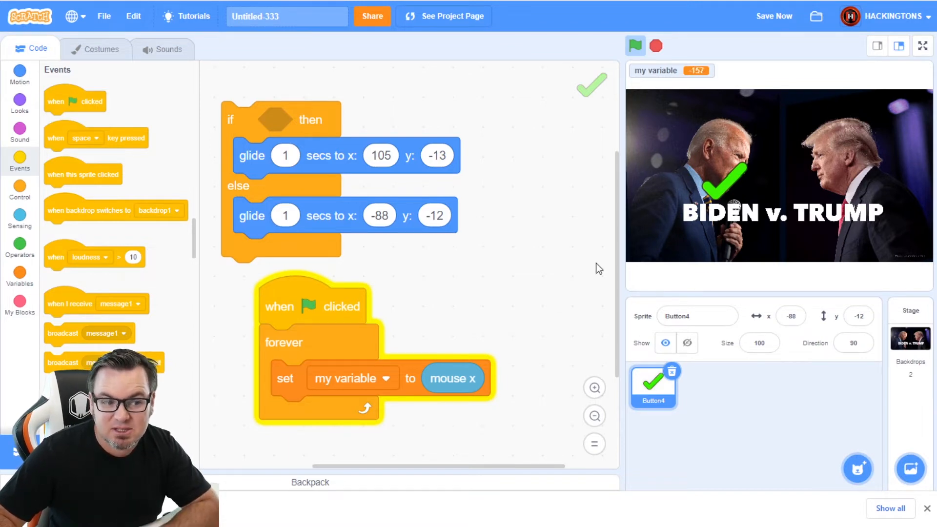
pyautogui.moveTo(722, 116)
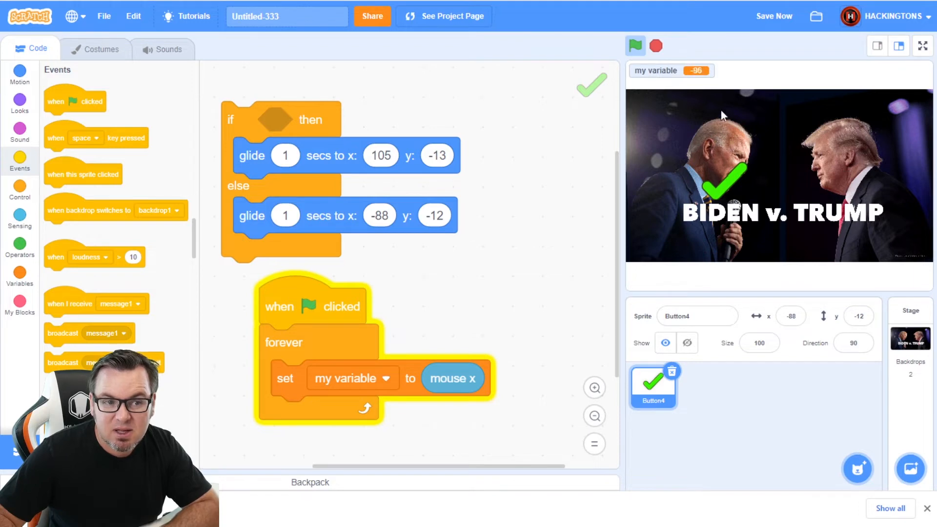
pyautogui.moveTo(761, 117)
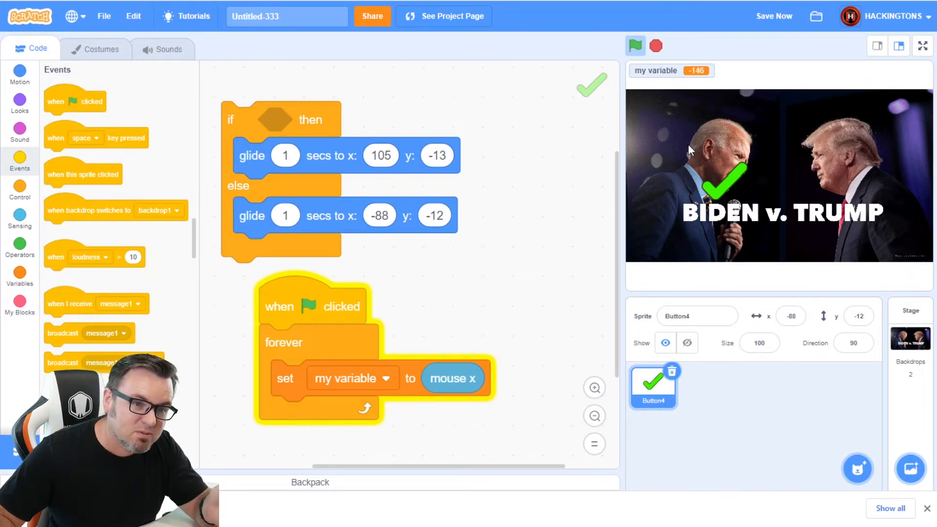
pyautogui.click(774, 15)
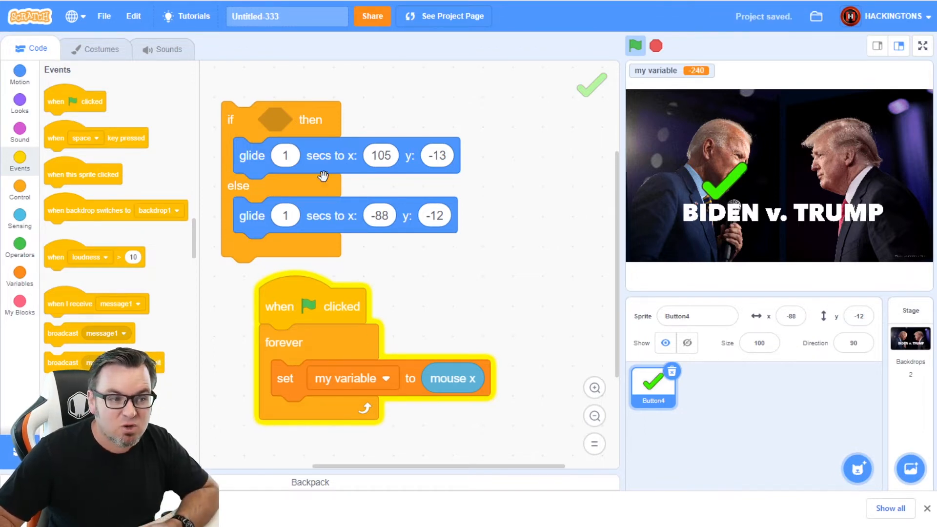
# - Set the if condition to mouse x > 0 and test the glide to the right candidate
pyautogui.click(19, 245)
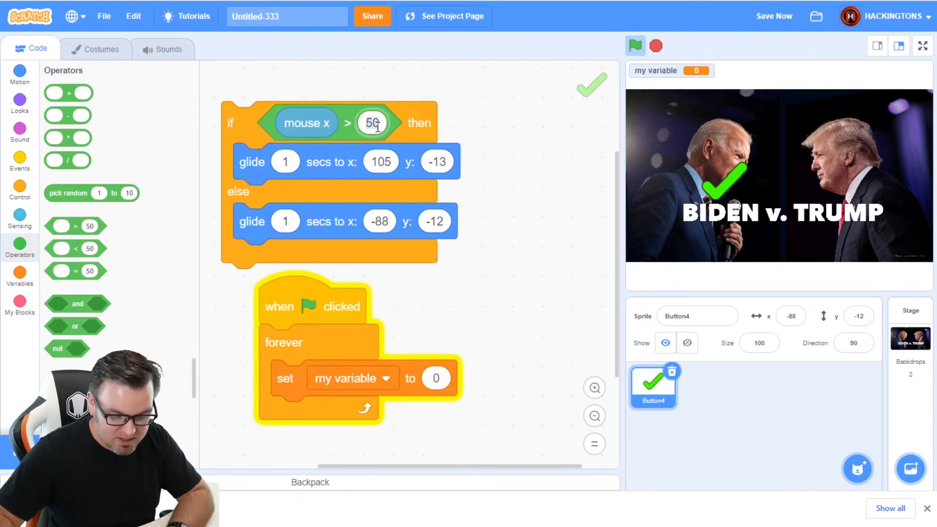
pyautogui.write('0')
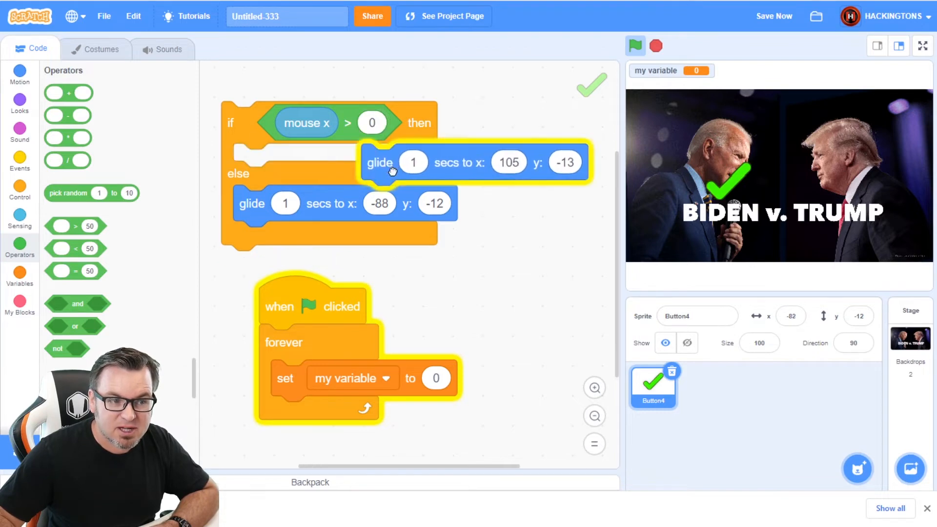
pyautogui.click(380, 165)
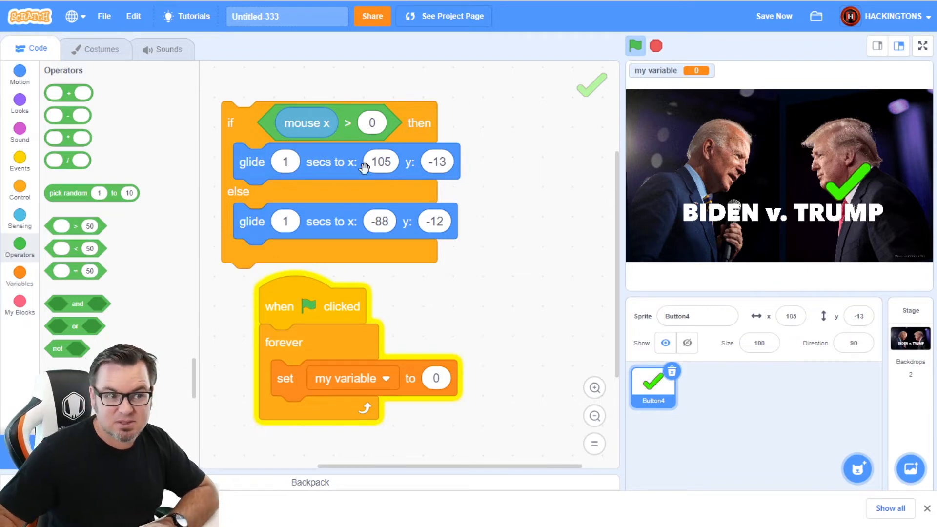
pyautogui.moveTo(622, 196)
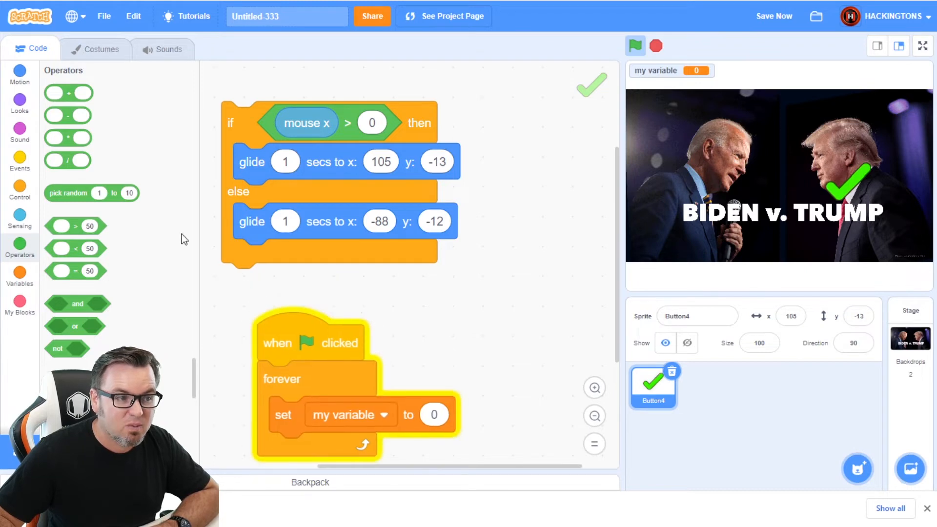
pyautogui.moveTo(871, 189)
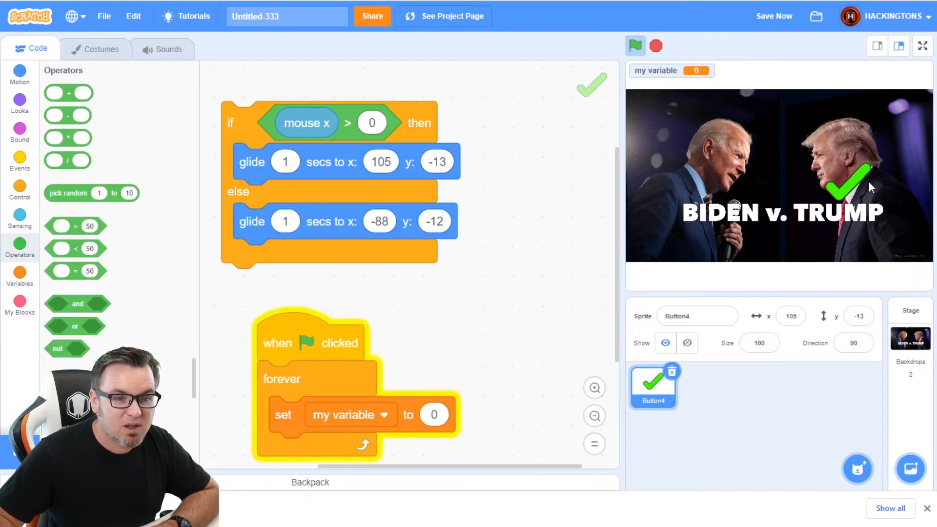
pyautogui.moveTo(328, 254)
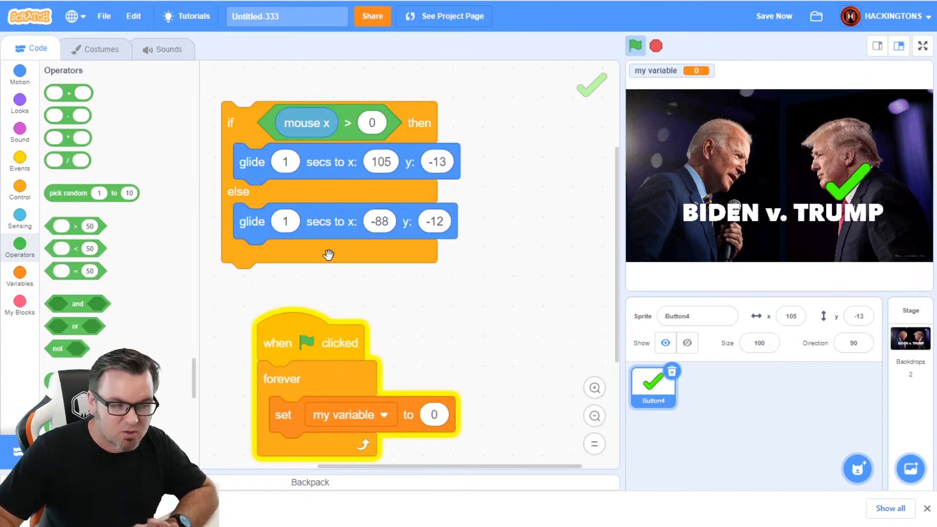
# - Loop the if-else forever under a green-flag hat, test it, and set glides to .25 secs
pyautogui.click(20, 187)
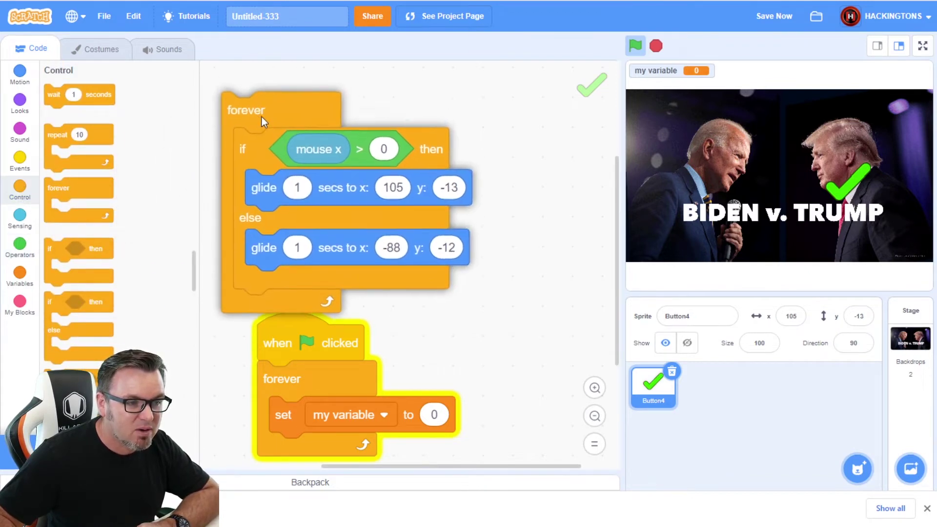
pyautogui.click(19, 161)
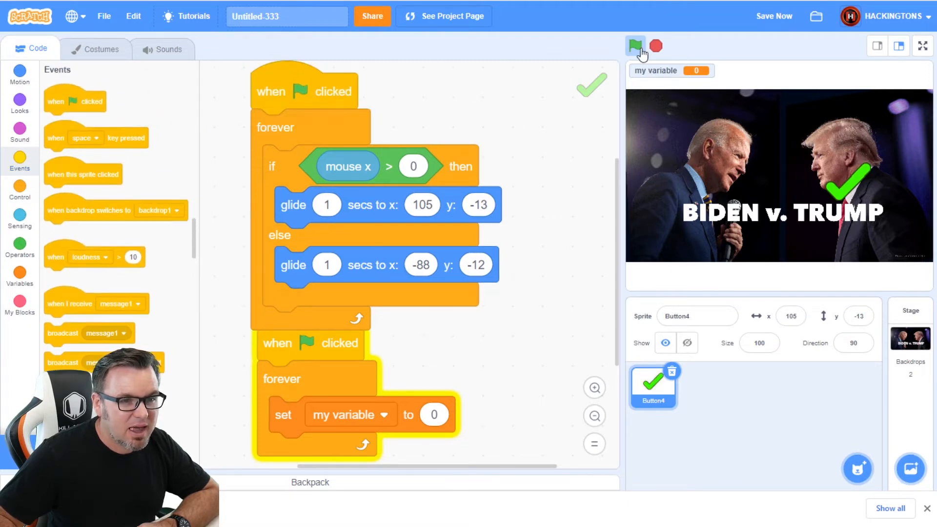
pyautogui.click(635, 45)
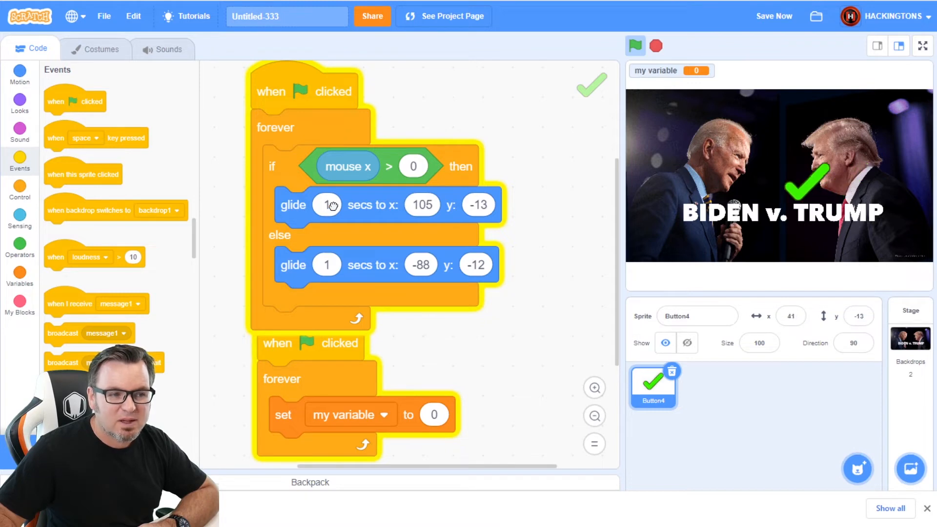
pyautogui.write('.25')
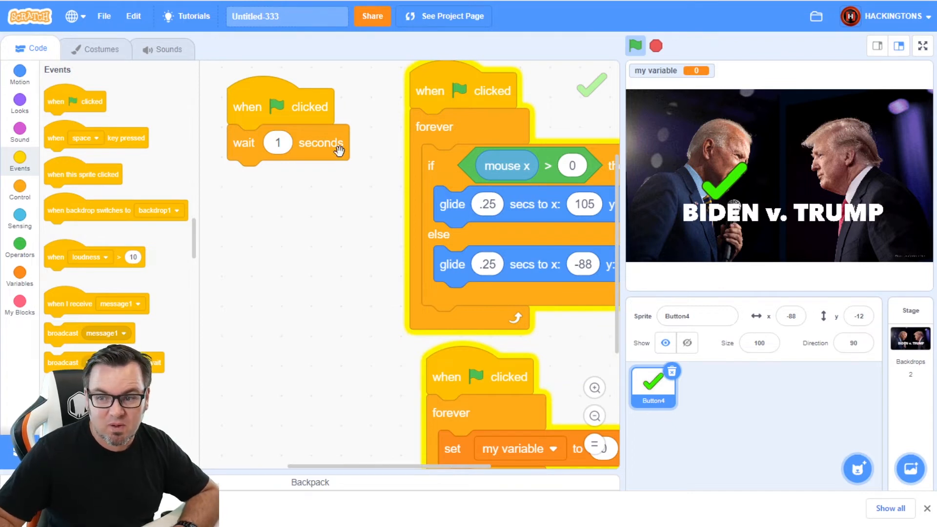
# - After wait 1 second, add wait until mouse down then wait until not mouse down
pyautogui.click(20, 187)
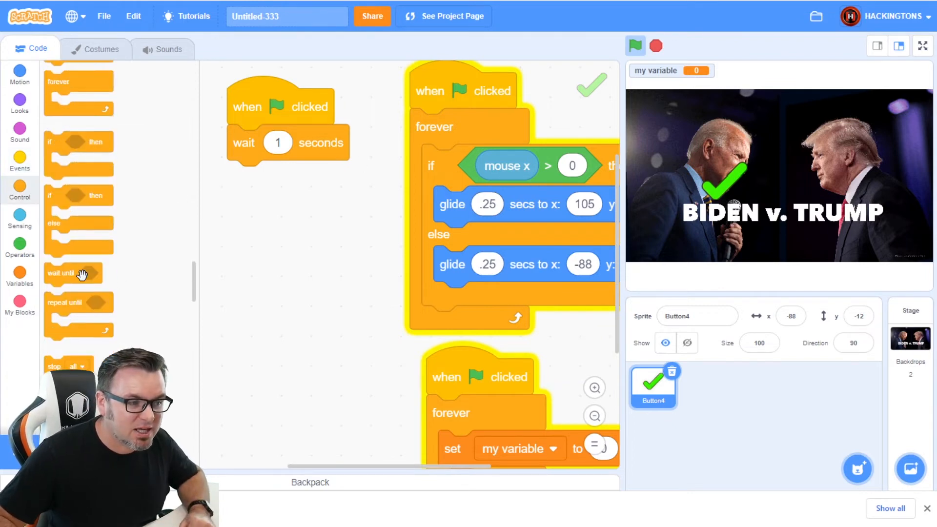
pyautogui.moveTo(71, 274); pyautogui.dragTo(262, 181)
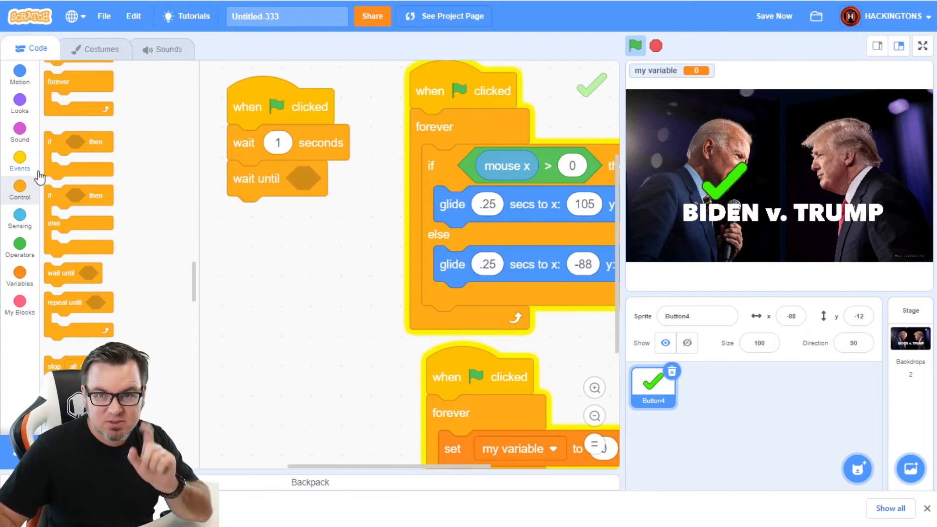
pyautogui.moveTo(20, 217)
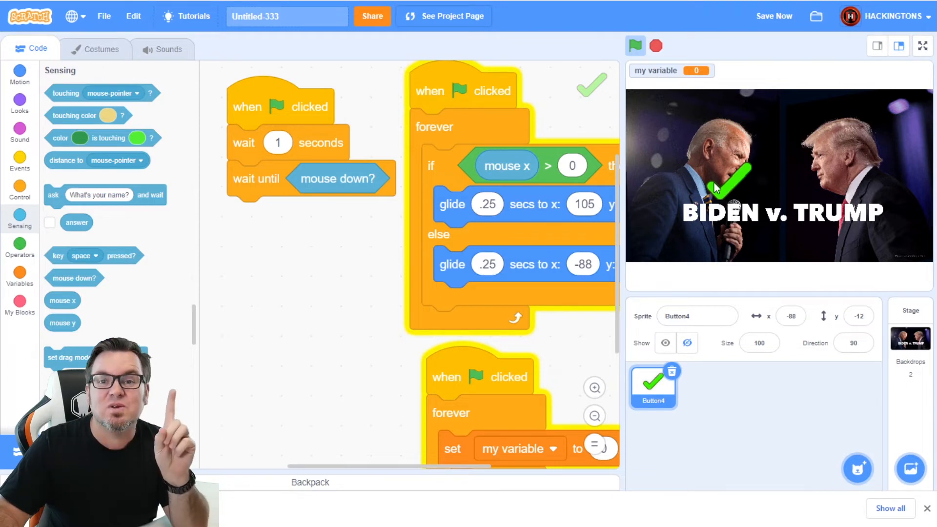
pyautogui.rightClick(257, 185)
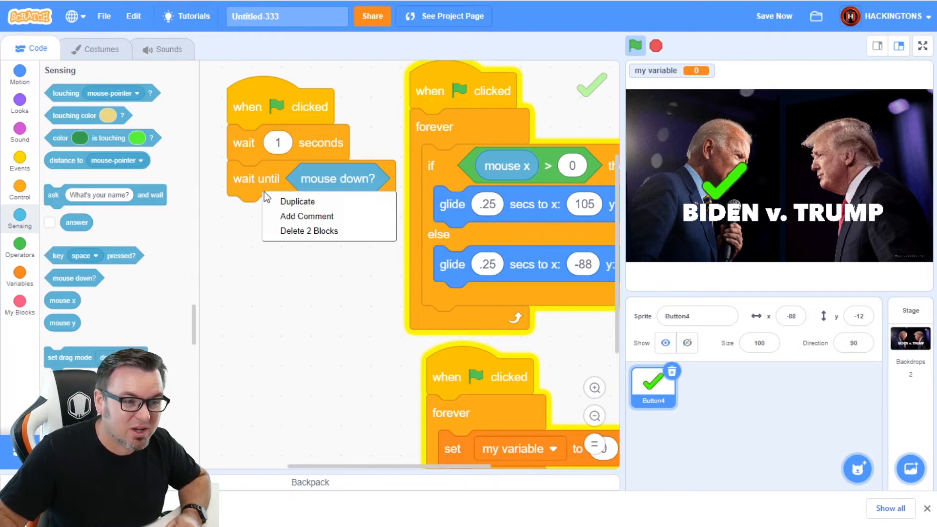
pyautogui.click(296, 201)
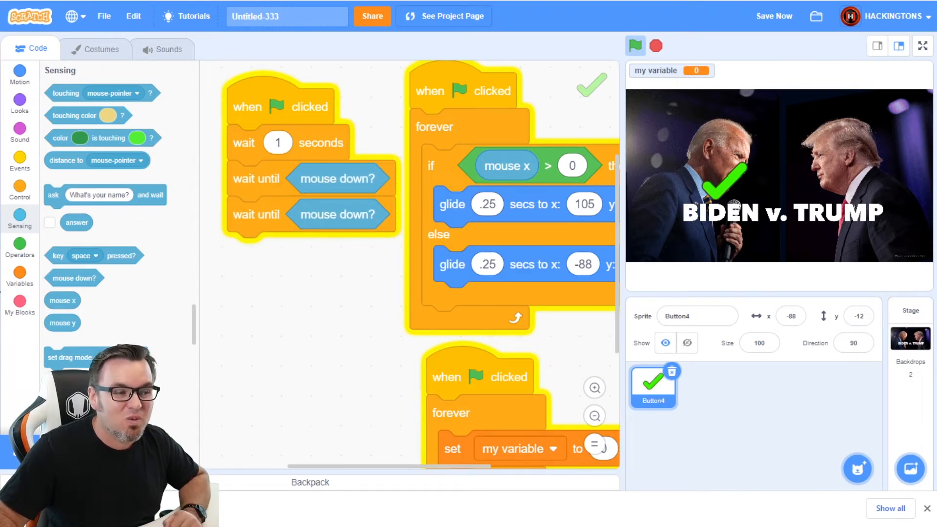
pyautogui.click(19, 245)
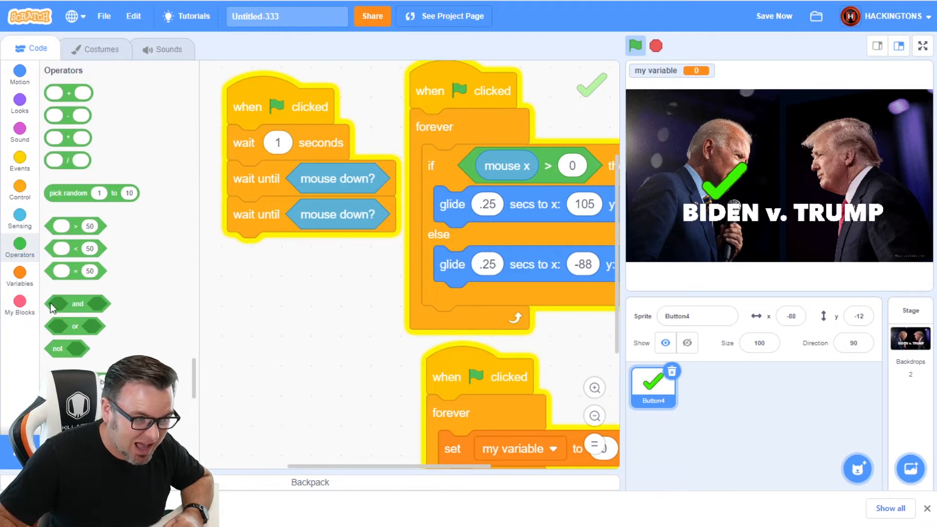
pyautogui.moveTo(337, 213); pyautogui.dragTo(337, 244)
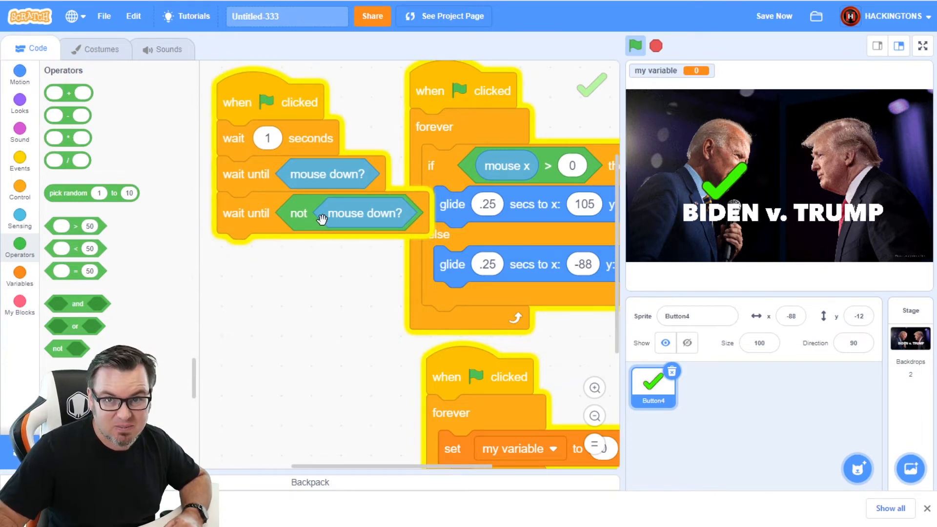
# - End the new script with an if-else checking mouse x > 0
pyautogui.moveTo(507, 166); pyautogui.dragTo(454, 233)
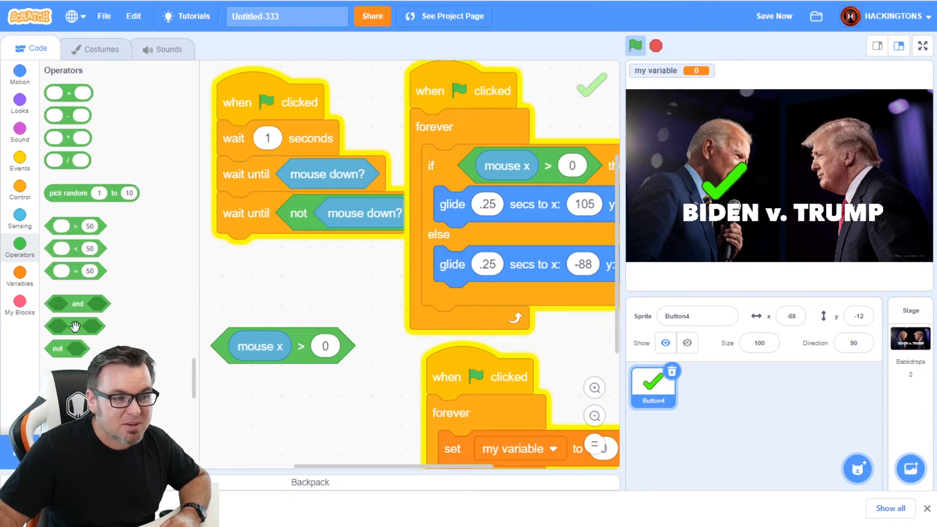
pyautogui.click(20, 187)
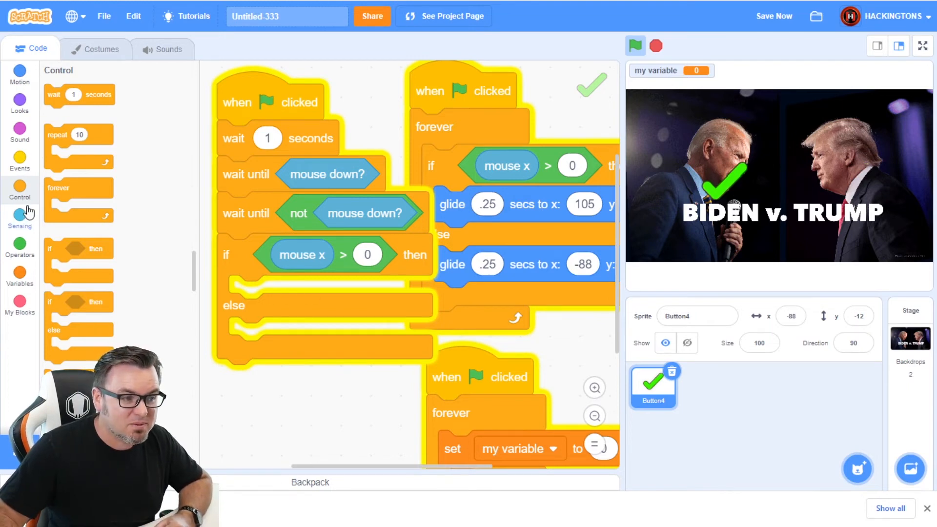
# - Broadcast and wait with new message 'vote Trump' in the if branch, duplicated into else
pyautogui.click(20, 160)
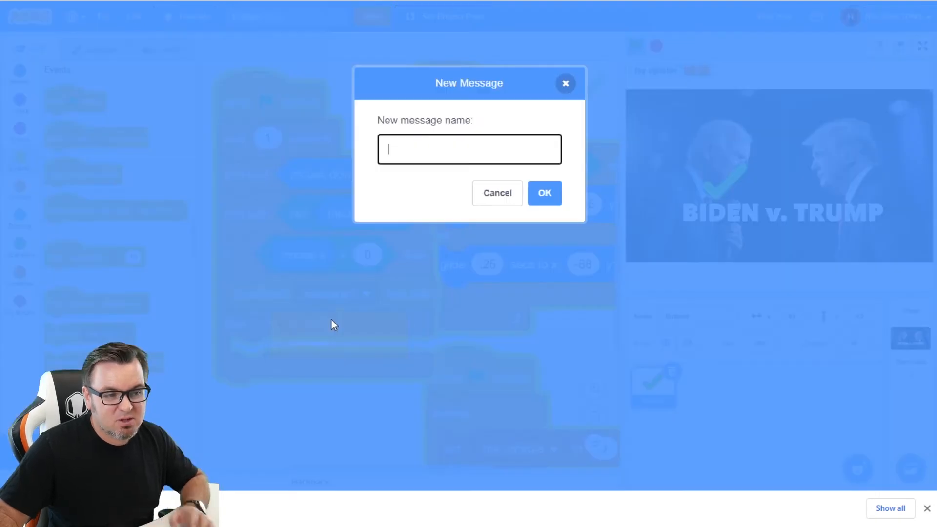
pyautogui.write('vote Tr')
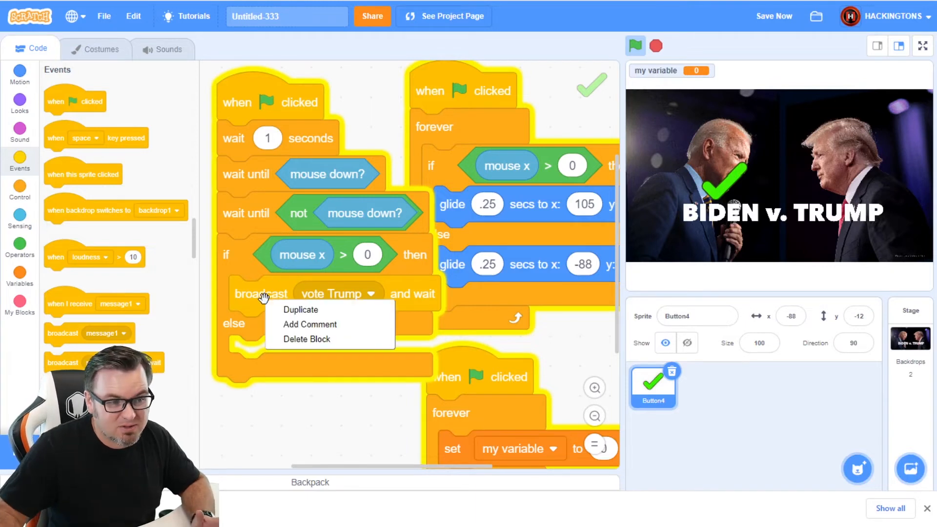
pyautogui.click(301, 310)
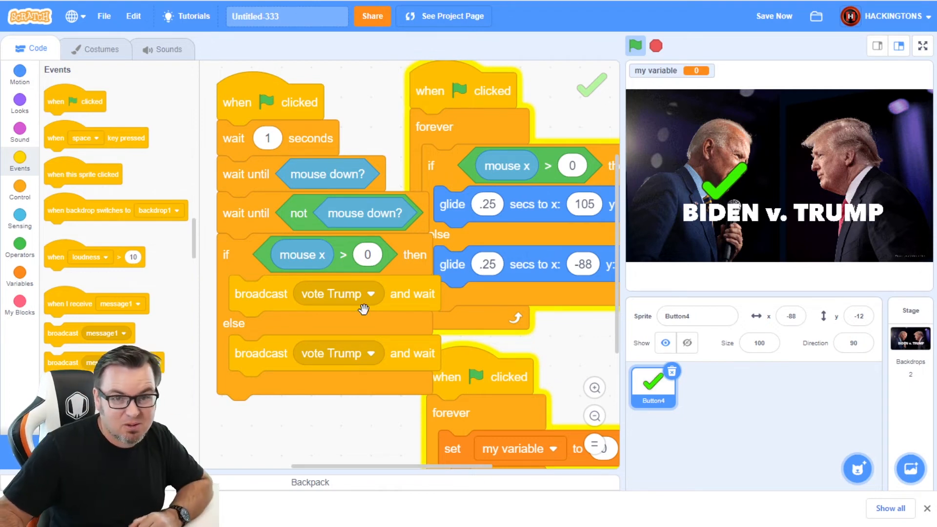
# - Give the else broadcast a new message 'vote Biden'
pyautogui.click(371, 353)
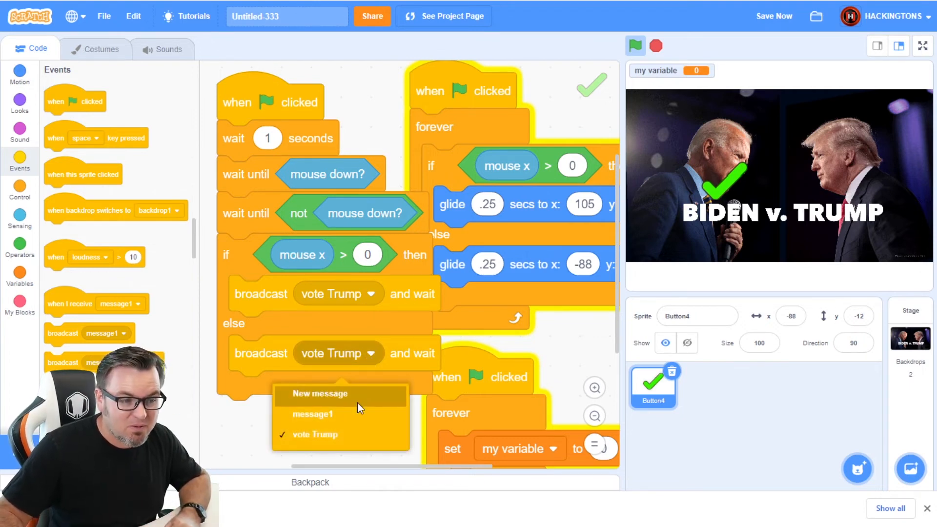
pyautogui.click(320, 394)
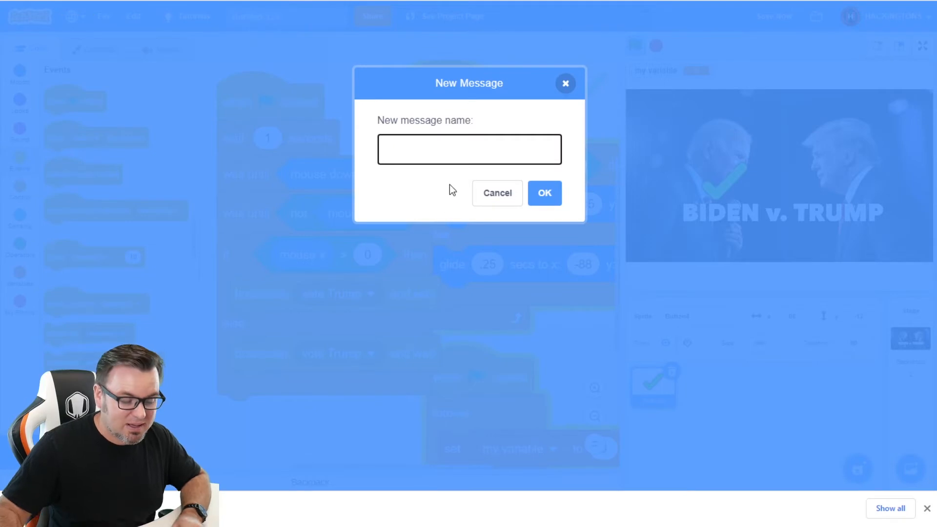
pyautogui.write('vote Biden')
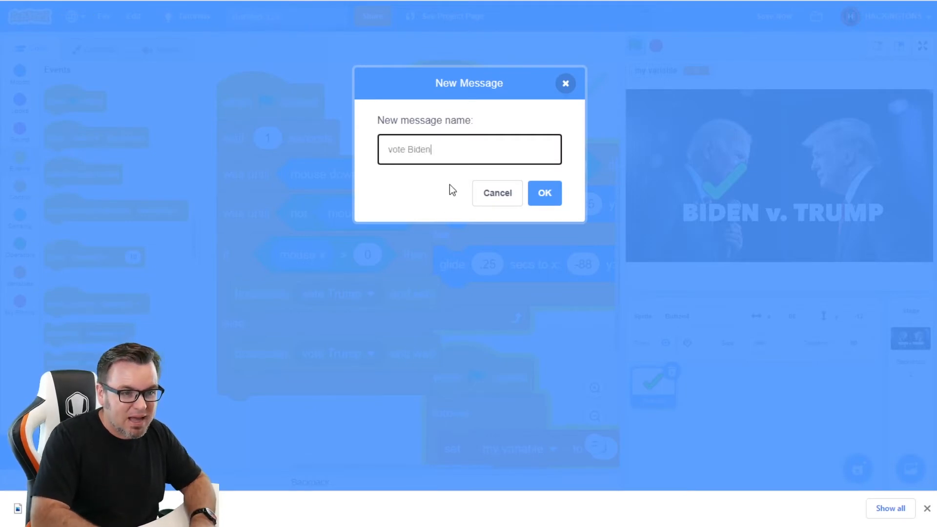
pyautogui.click(545, 194)
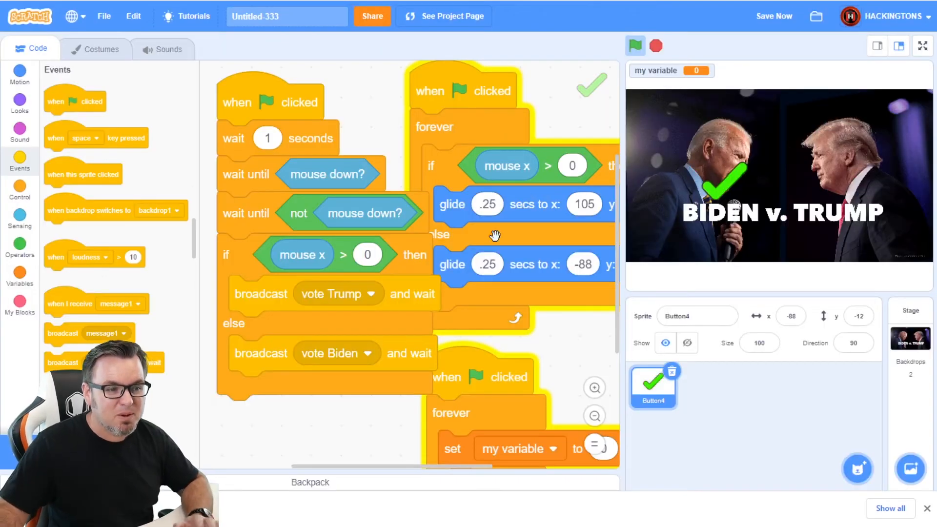
# - Create a cloud variable named Trump Votes
pyautogui.click(19, 273)
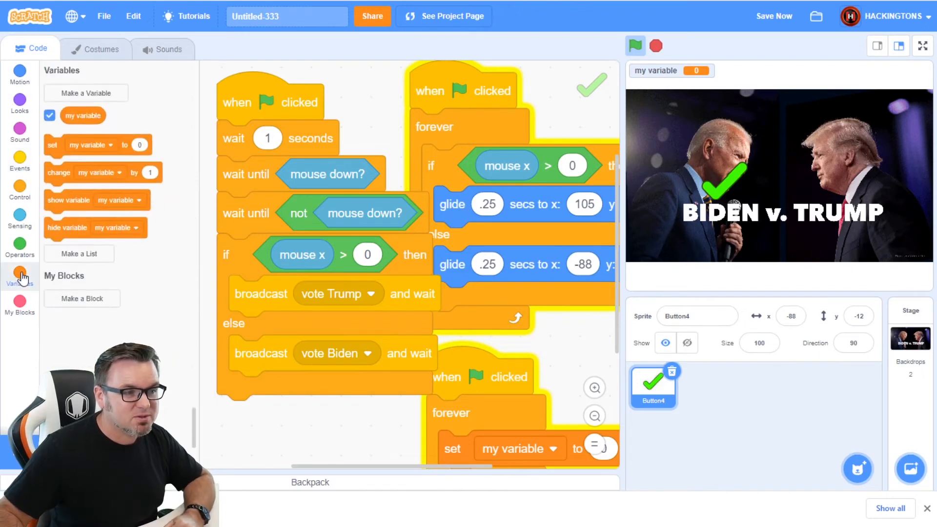
pyautogui.click(86, 93)
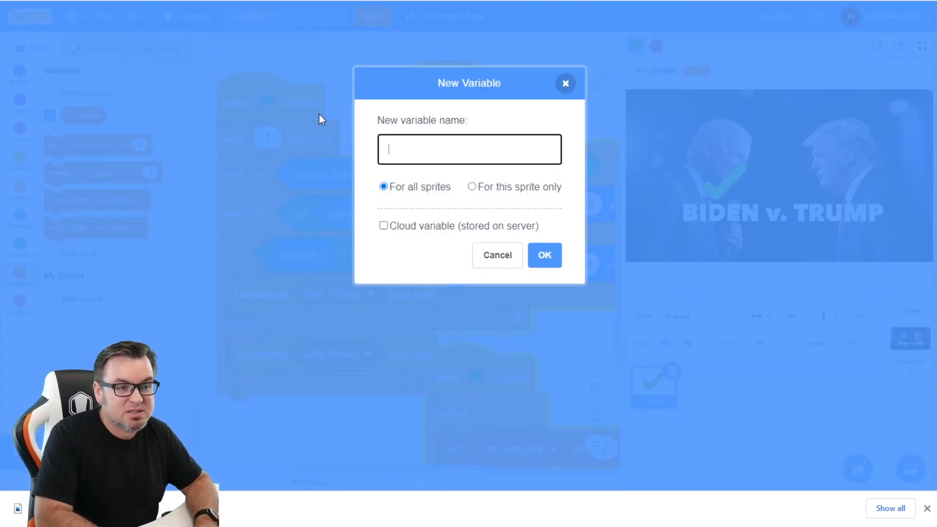
pyautogui.write('Trump Votes')
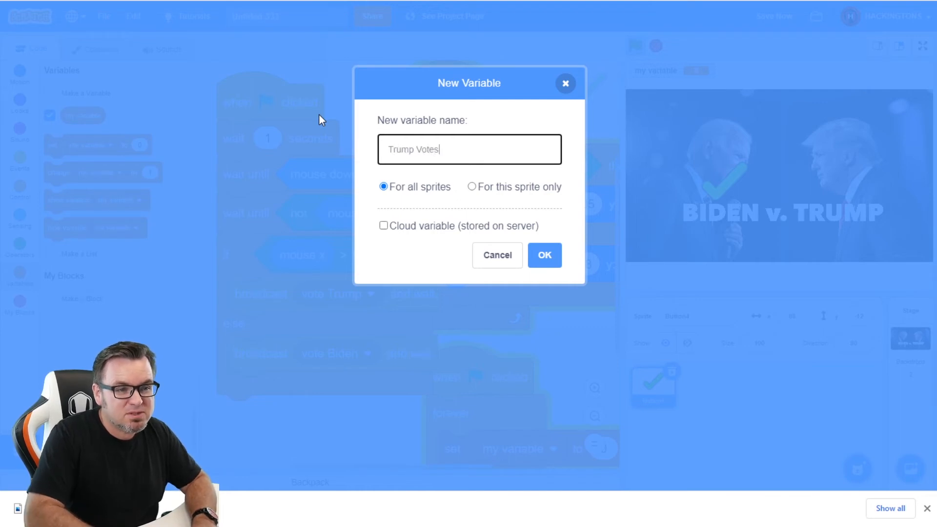
pyautogui.click(382, 226)
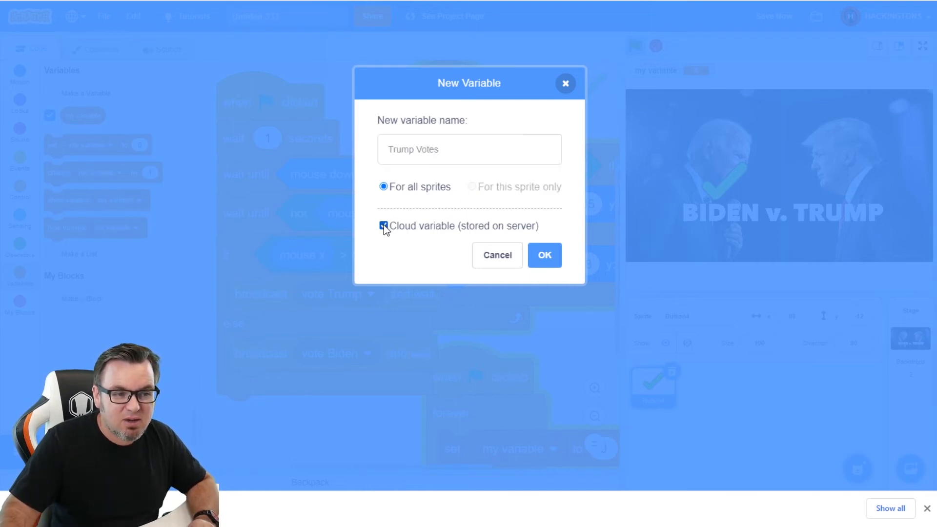
pyautogui.click(384, 226)
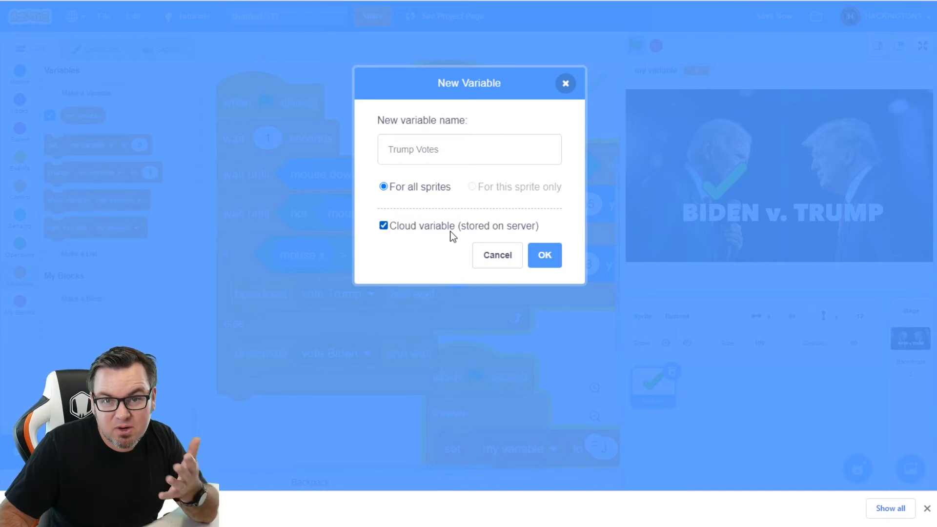
pyautogui.moveTo(463, 242)
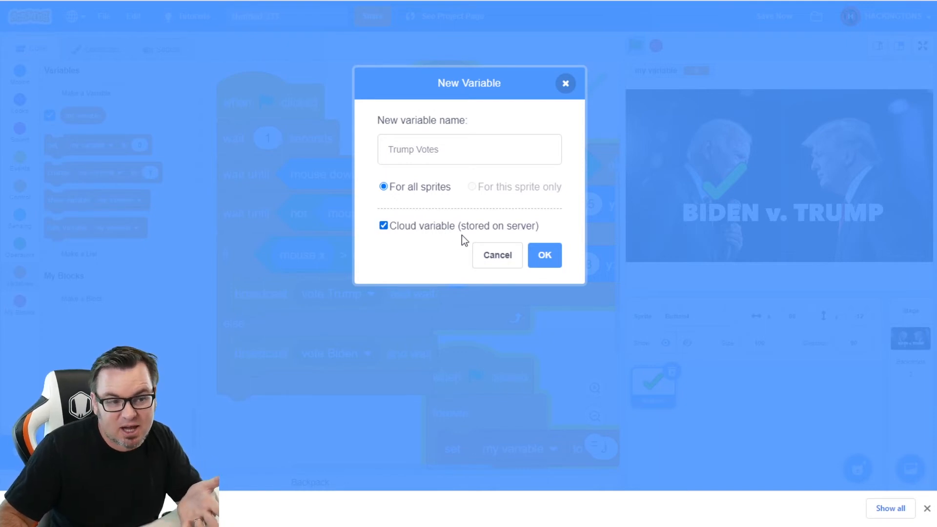
pyautogui.moveTo(452, 246)
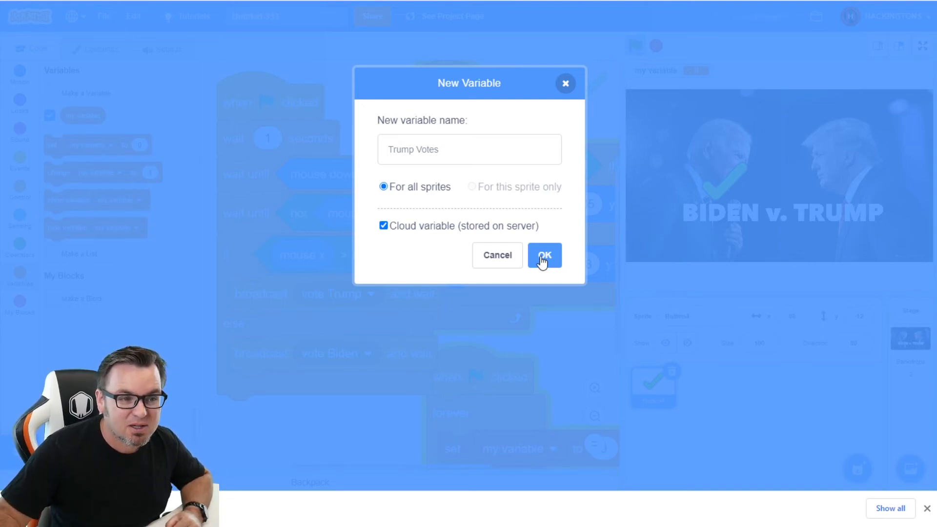
pyautogui.click(545, 255)
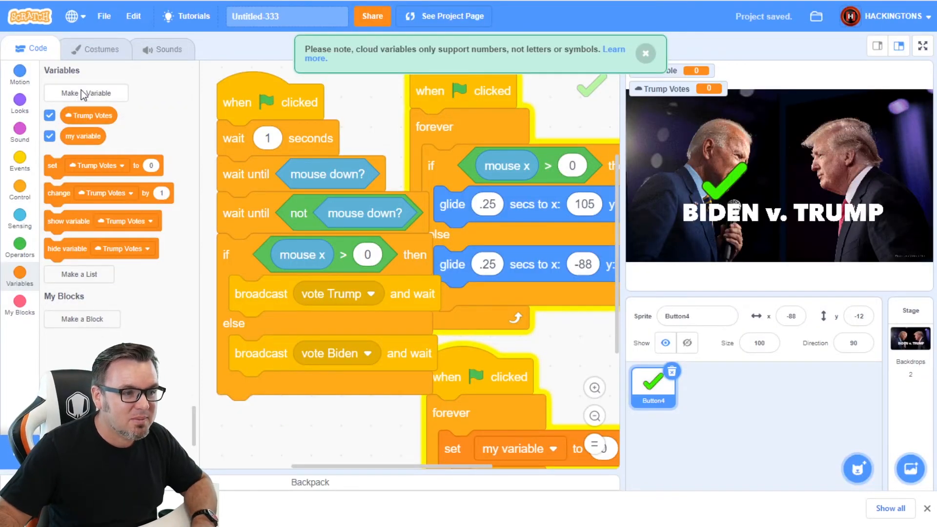
# - Create a second cloud variable named Biden Votes
pyautogui.click(86, 93)
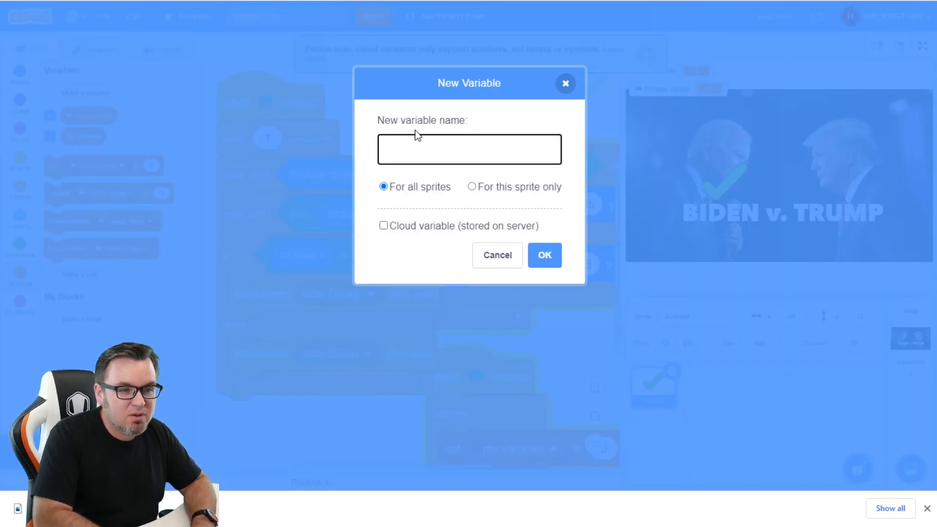
pyautogui.write('Biden votes')
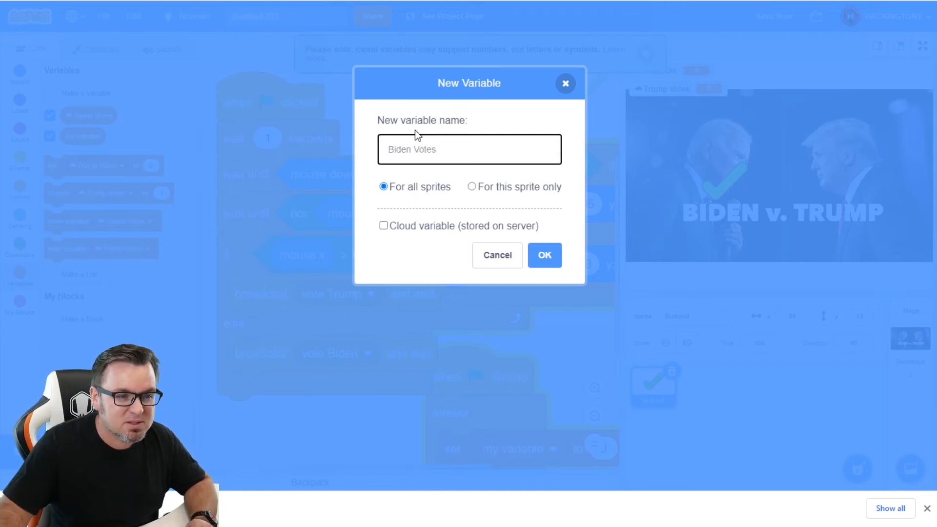
pyautogui.click(383, 226)
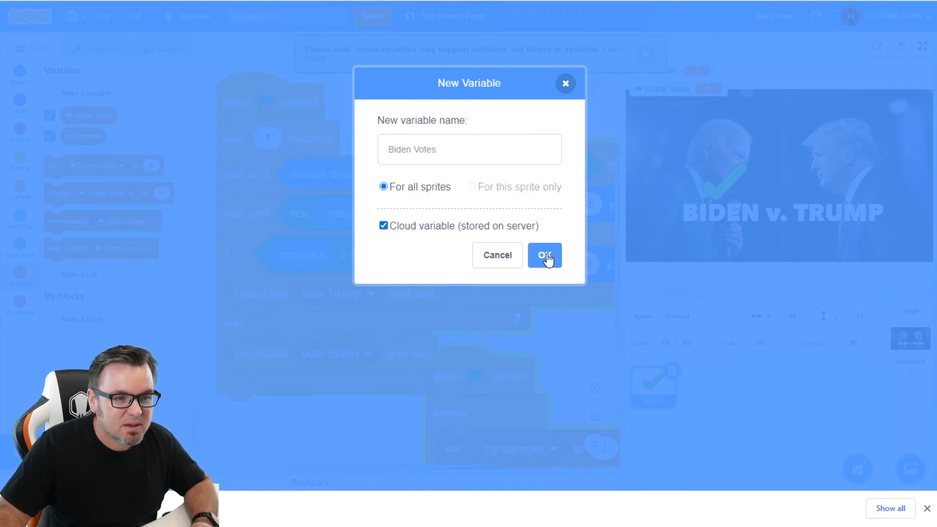
pyautogui.click(545, 256)
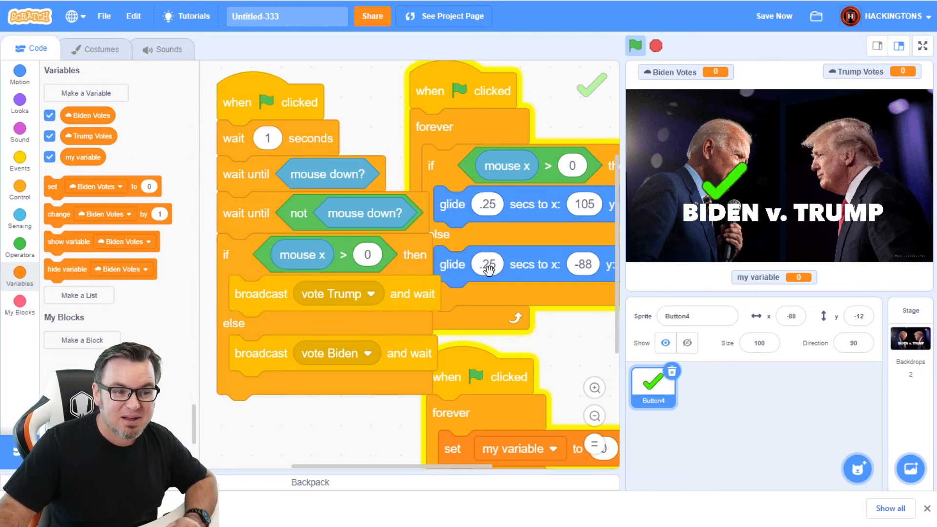
pyautogui.moveTo(373, 301)
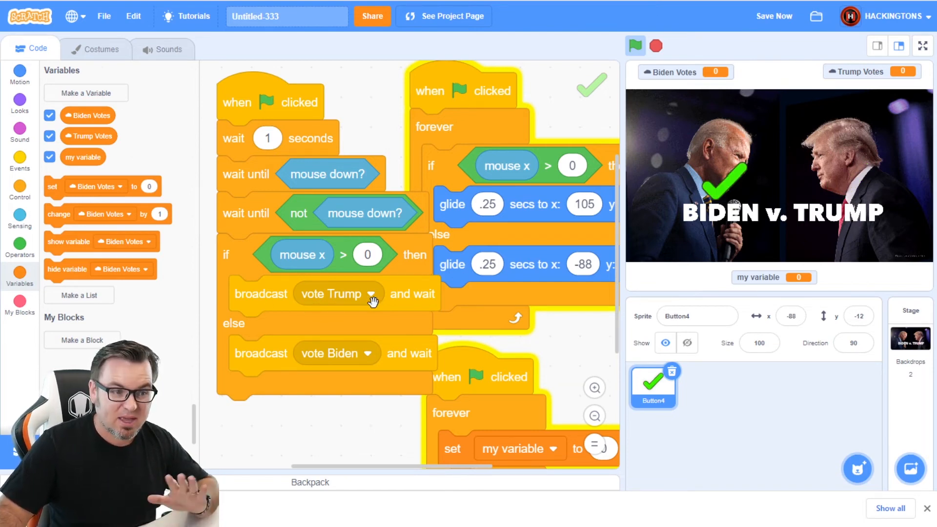
# - Add two 'when I receive' hats set to vote Biden and vote Trump
pyautogui.scroll(-3)
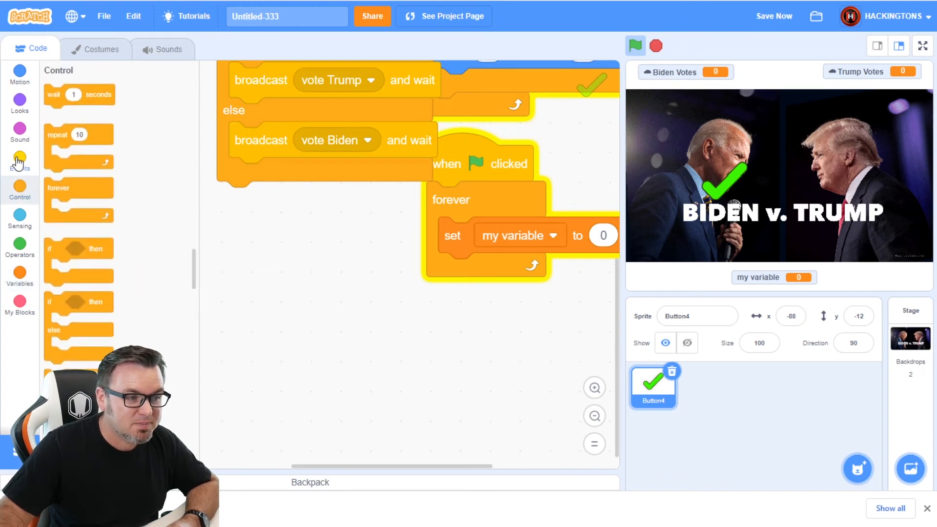
pyautogui.click(20, 160)
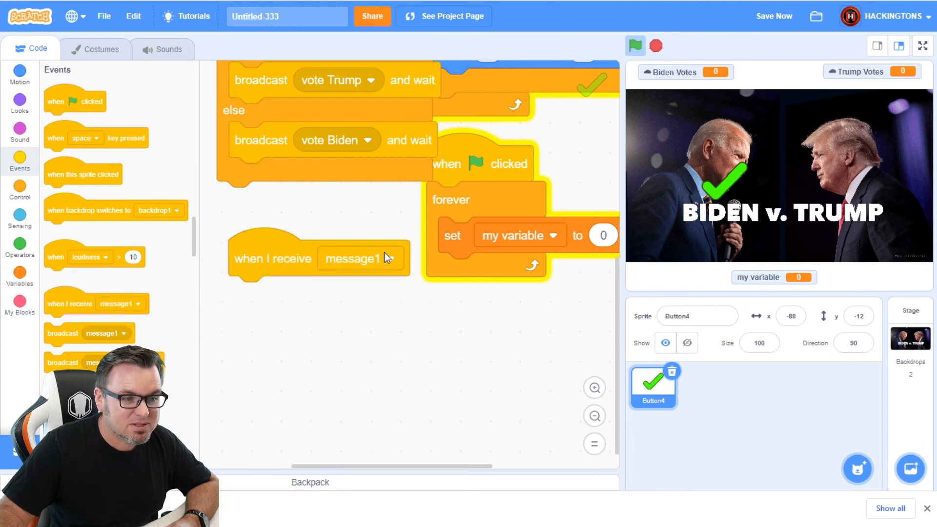
pyautogui.click(391, 259)
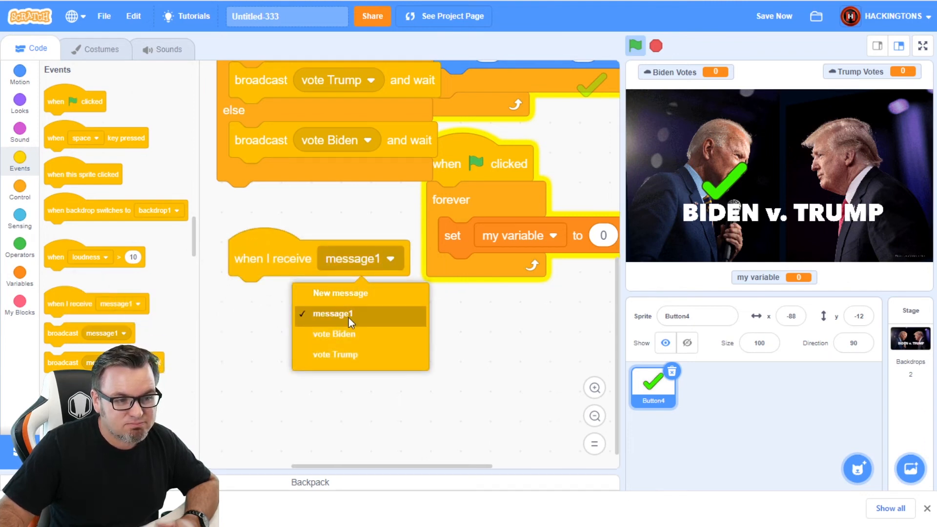
pyautogui.rightClick(258, 259)
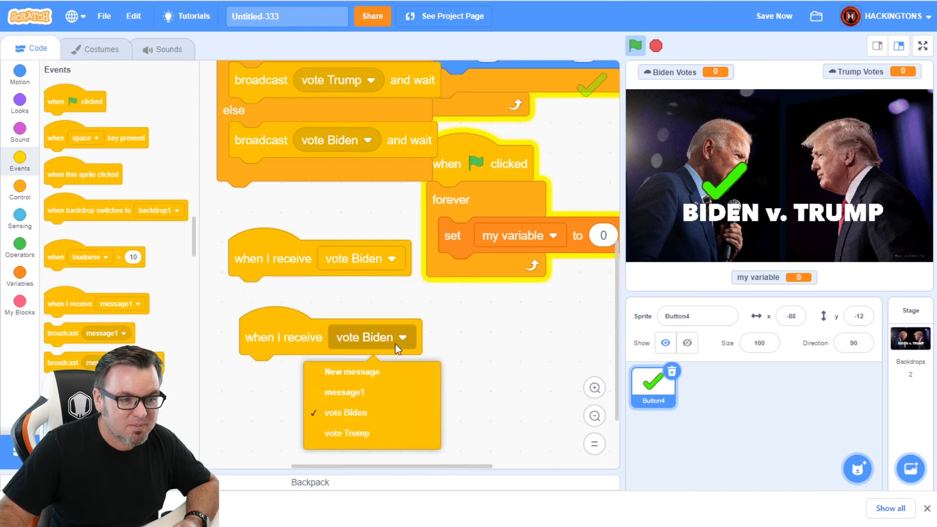
pyautogui.click(346, 433)
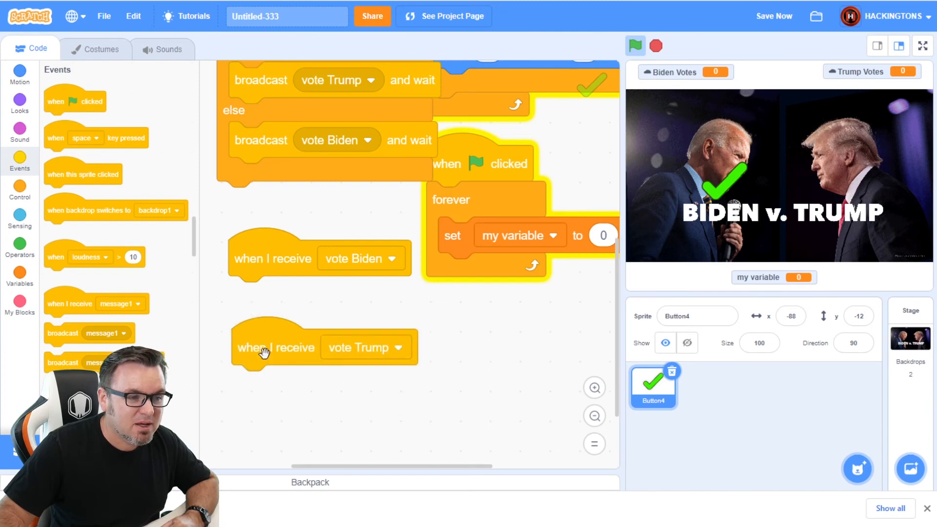
# - Make each receiver change its matching Votes variable by 1
pyautogui.click(20, 276)
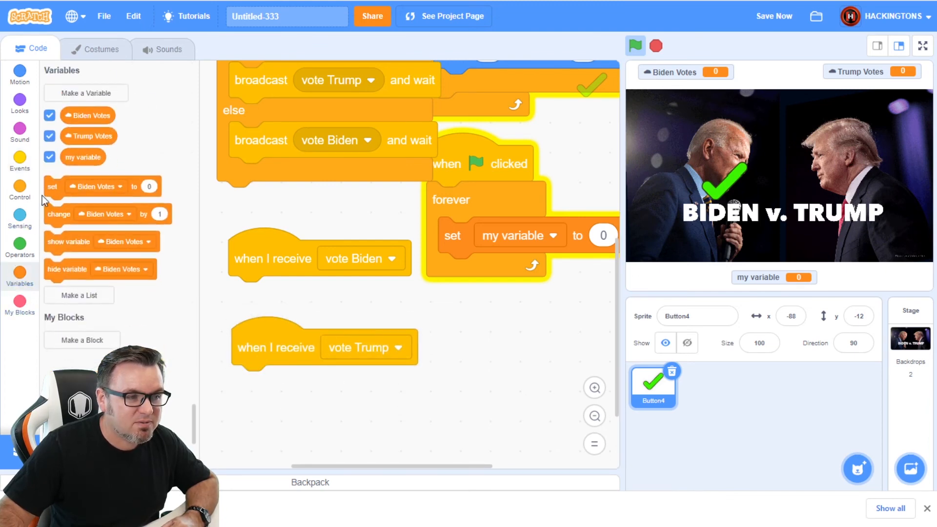
pyautogui.moveTo(58, 214); pyautogui.dragTo(235, 300)
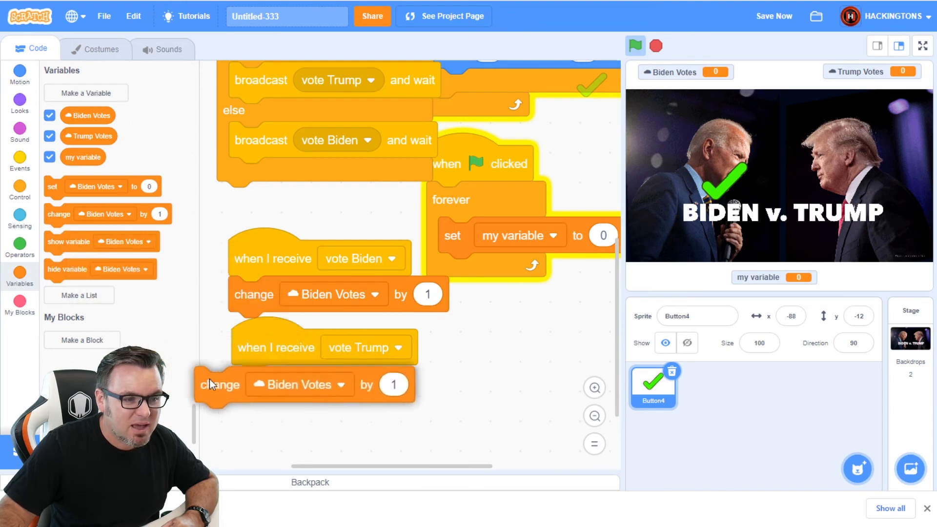
pyautogui.click(374, 384)
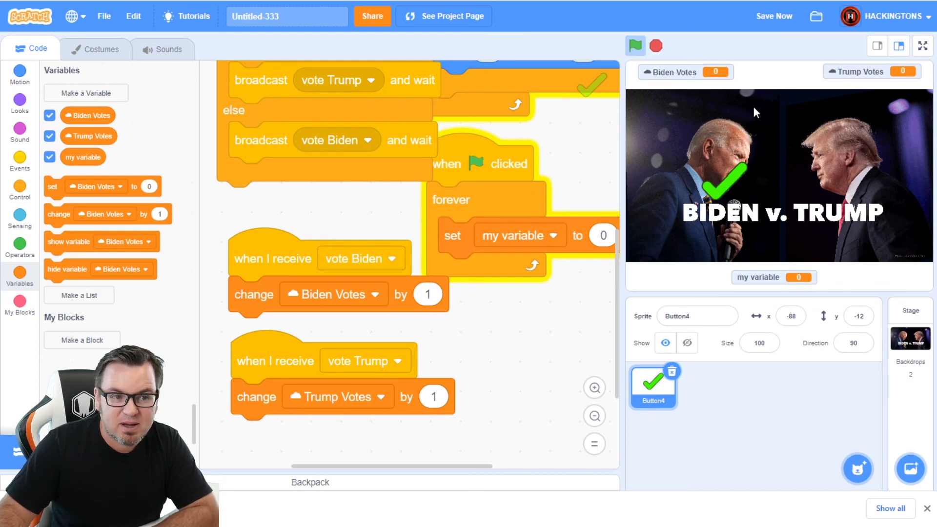
# - End the voting script and a vote handler with stop all blocks
pyautogui.click(19, 189)
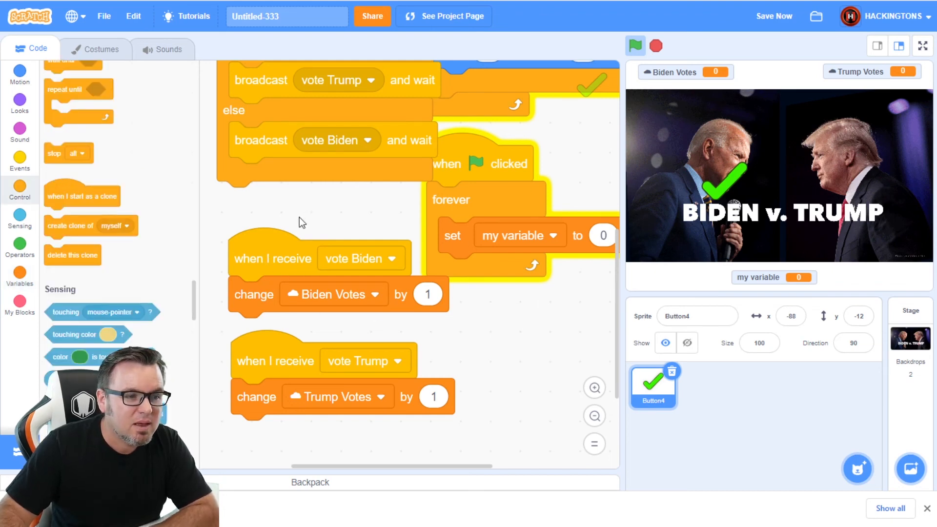
pyautogui.moveTo(282, 275)
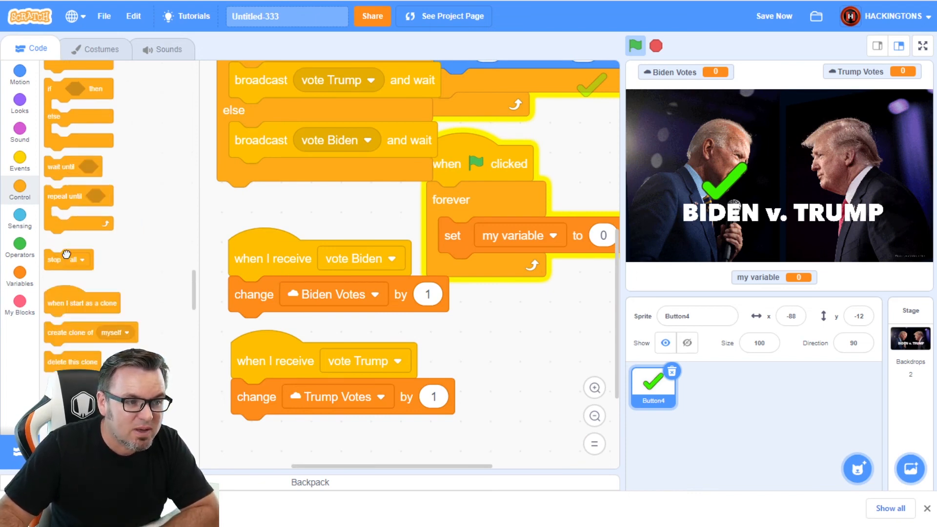
pyautogui.moveTo(66, 259); pyautogui.dragTo(251, 199)
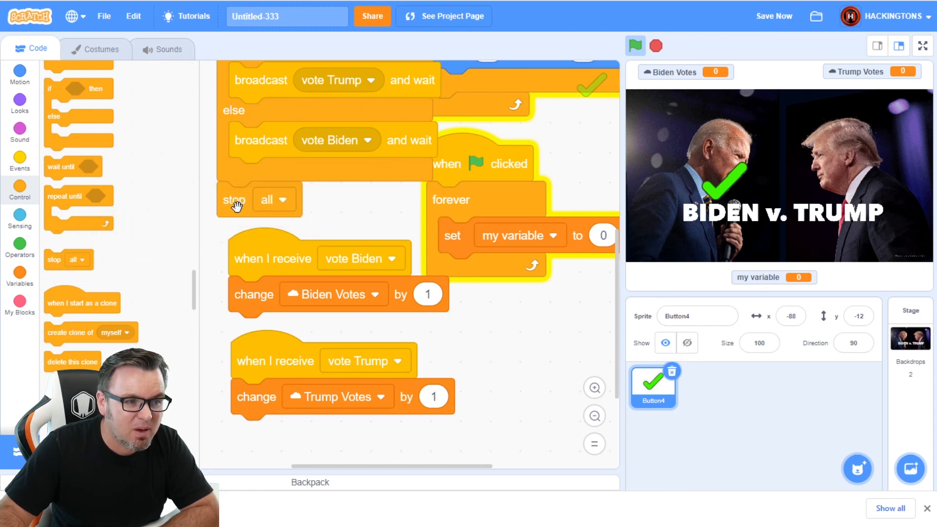
pyautogui.moveTo(234, 199); pyautogui.dragTo(245, 330)
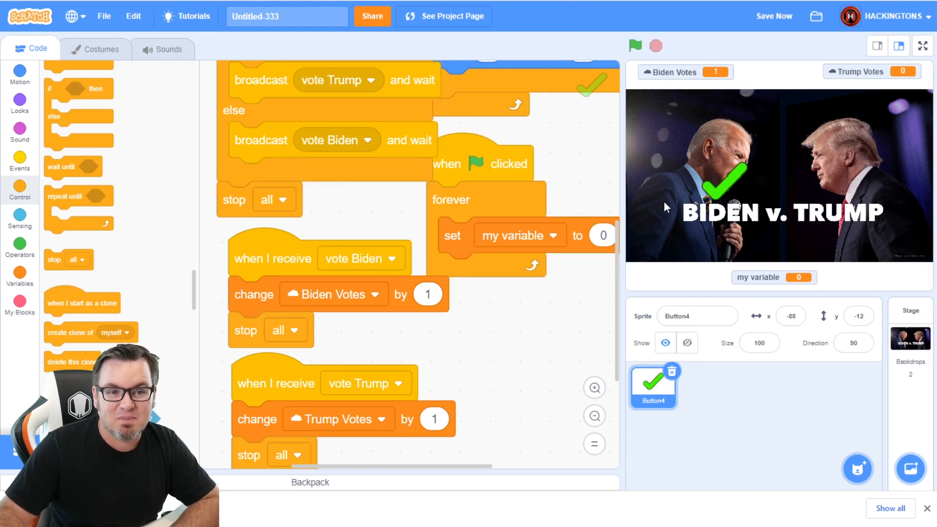
pyautogui.moveTo(835, 171)
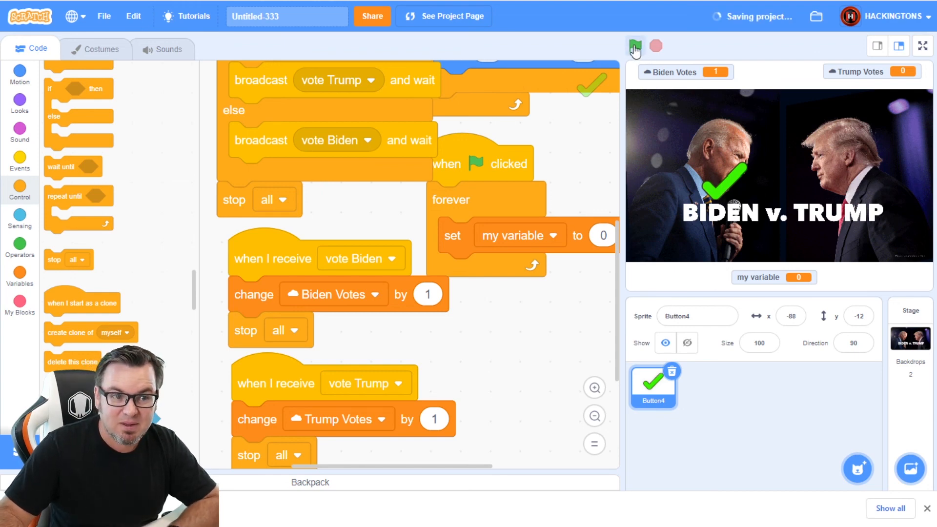
# - Run the project with the green flag to test the voting handlers
pyautogui.click(634, 45)
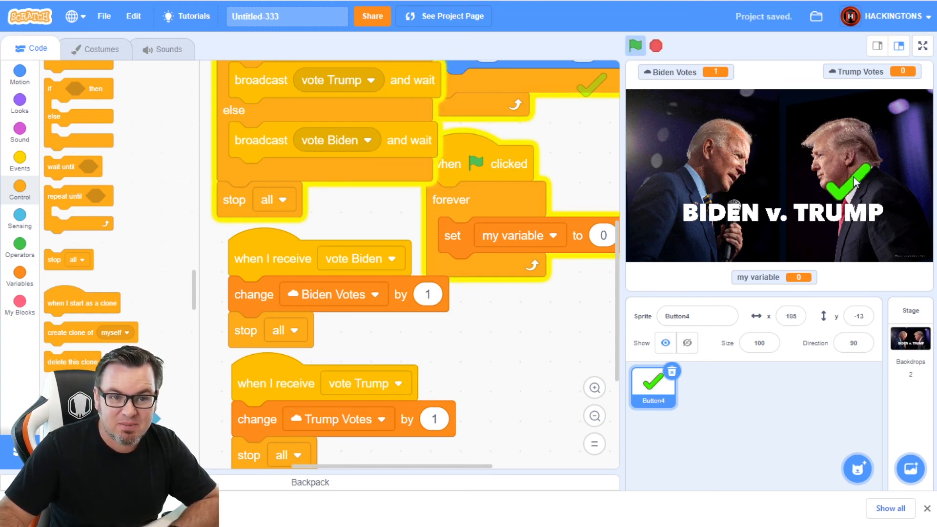